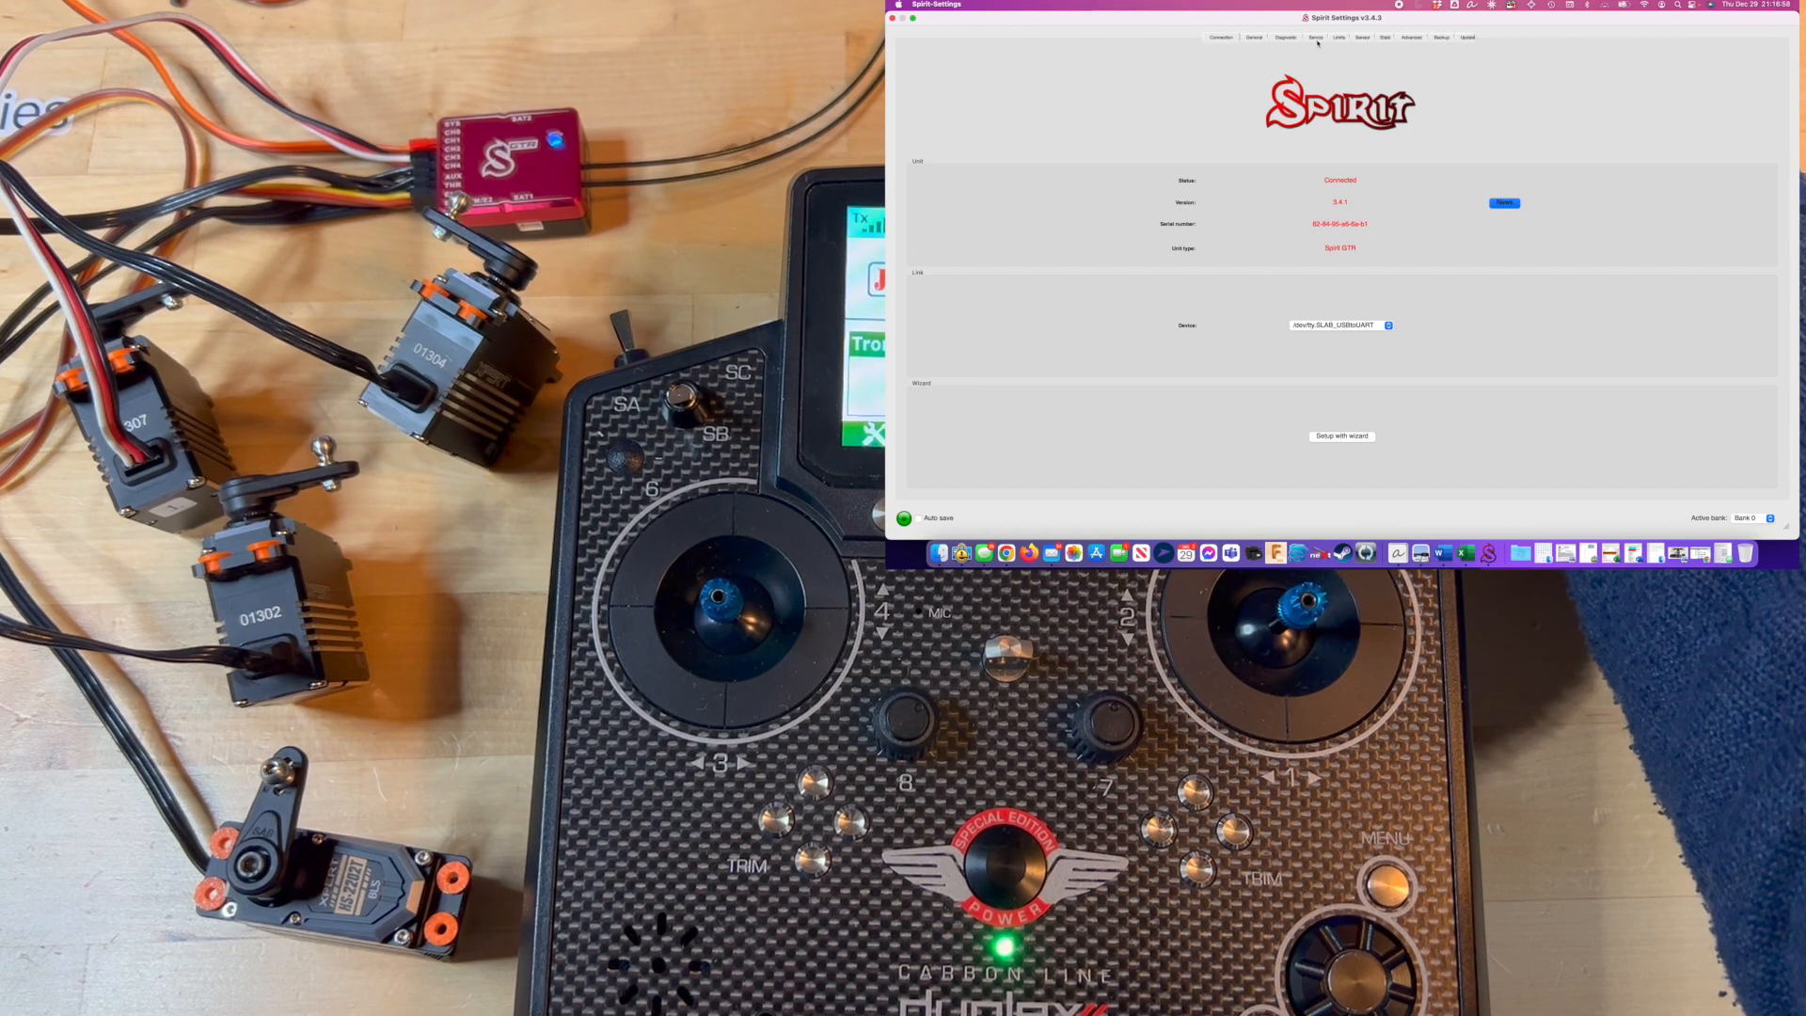
# - Show the Servo tab with cyclic and rudder servo pulse and frequency settings
pyautogui.click(1339, 37)
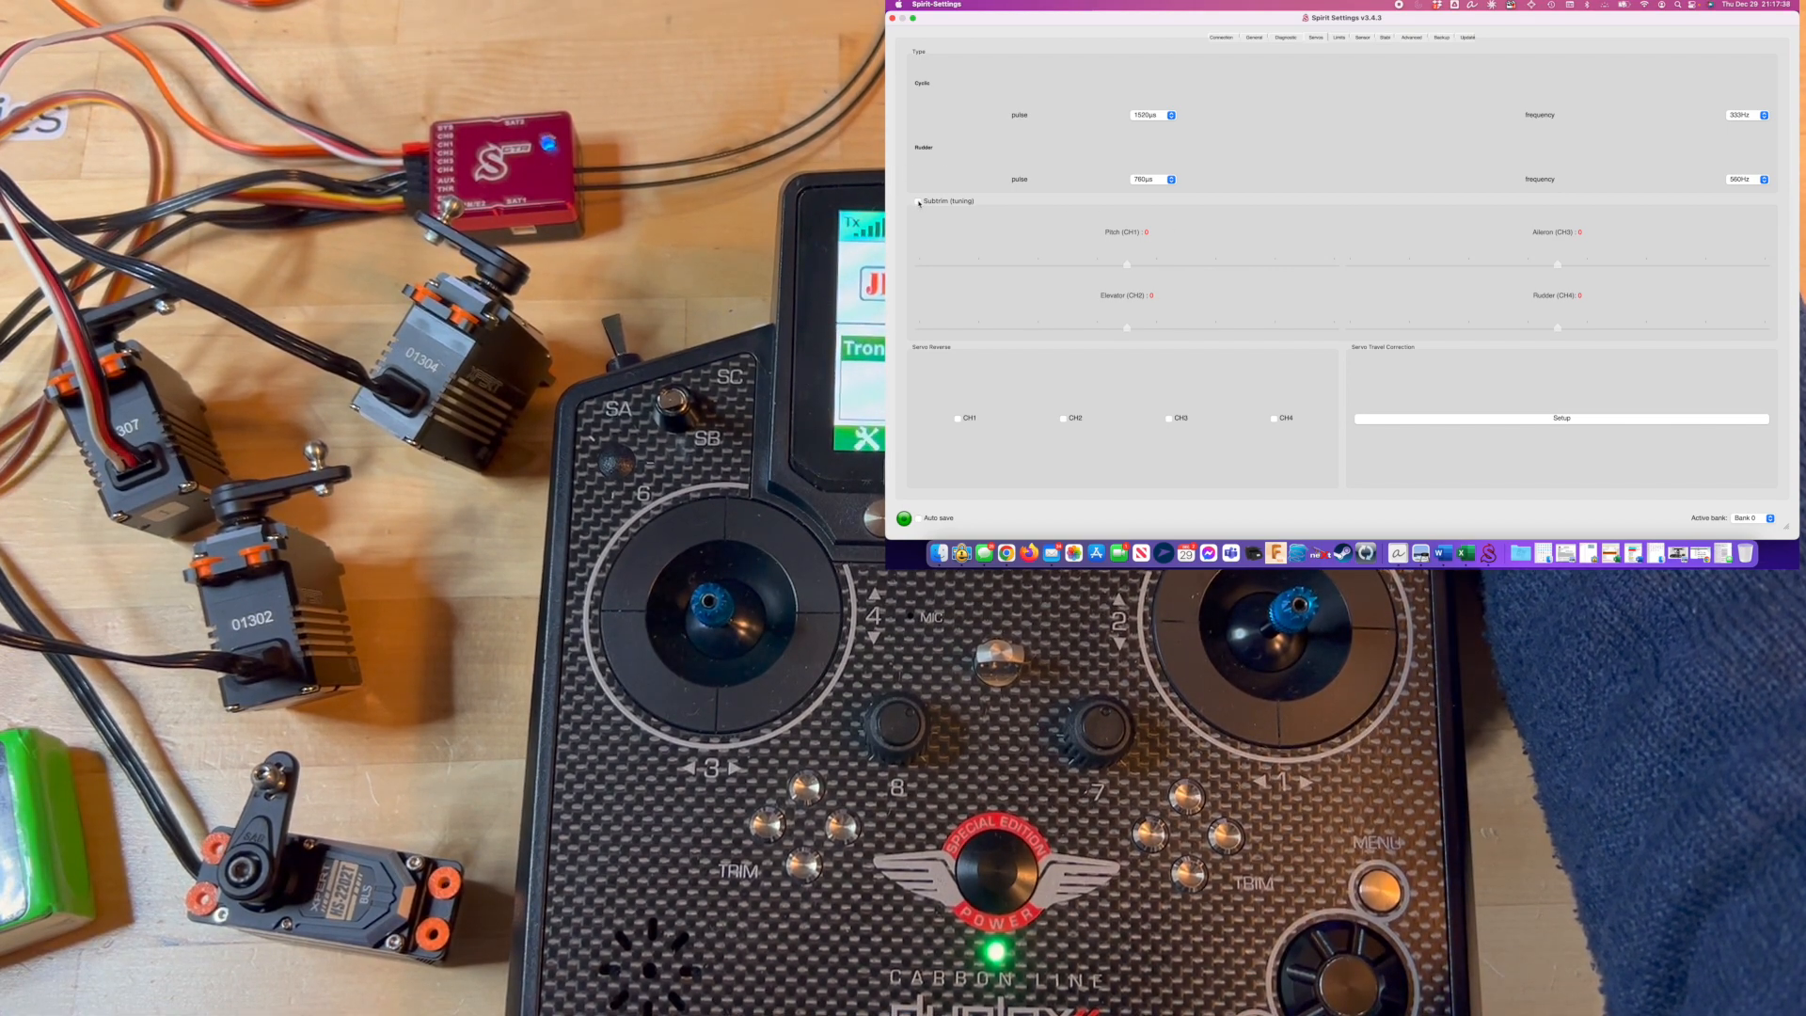
# - Enable Subtrim (tuning) and slide the Rudder (CH4) subtrim slightly negative to centre the horn
pyautogui.click(918, 200)
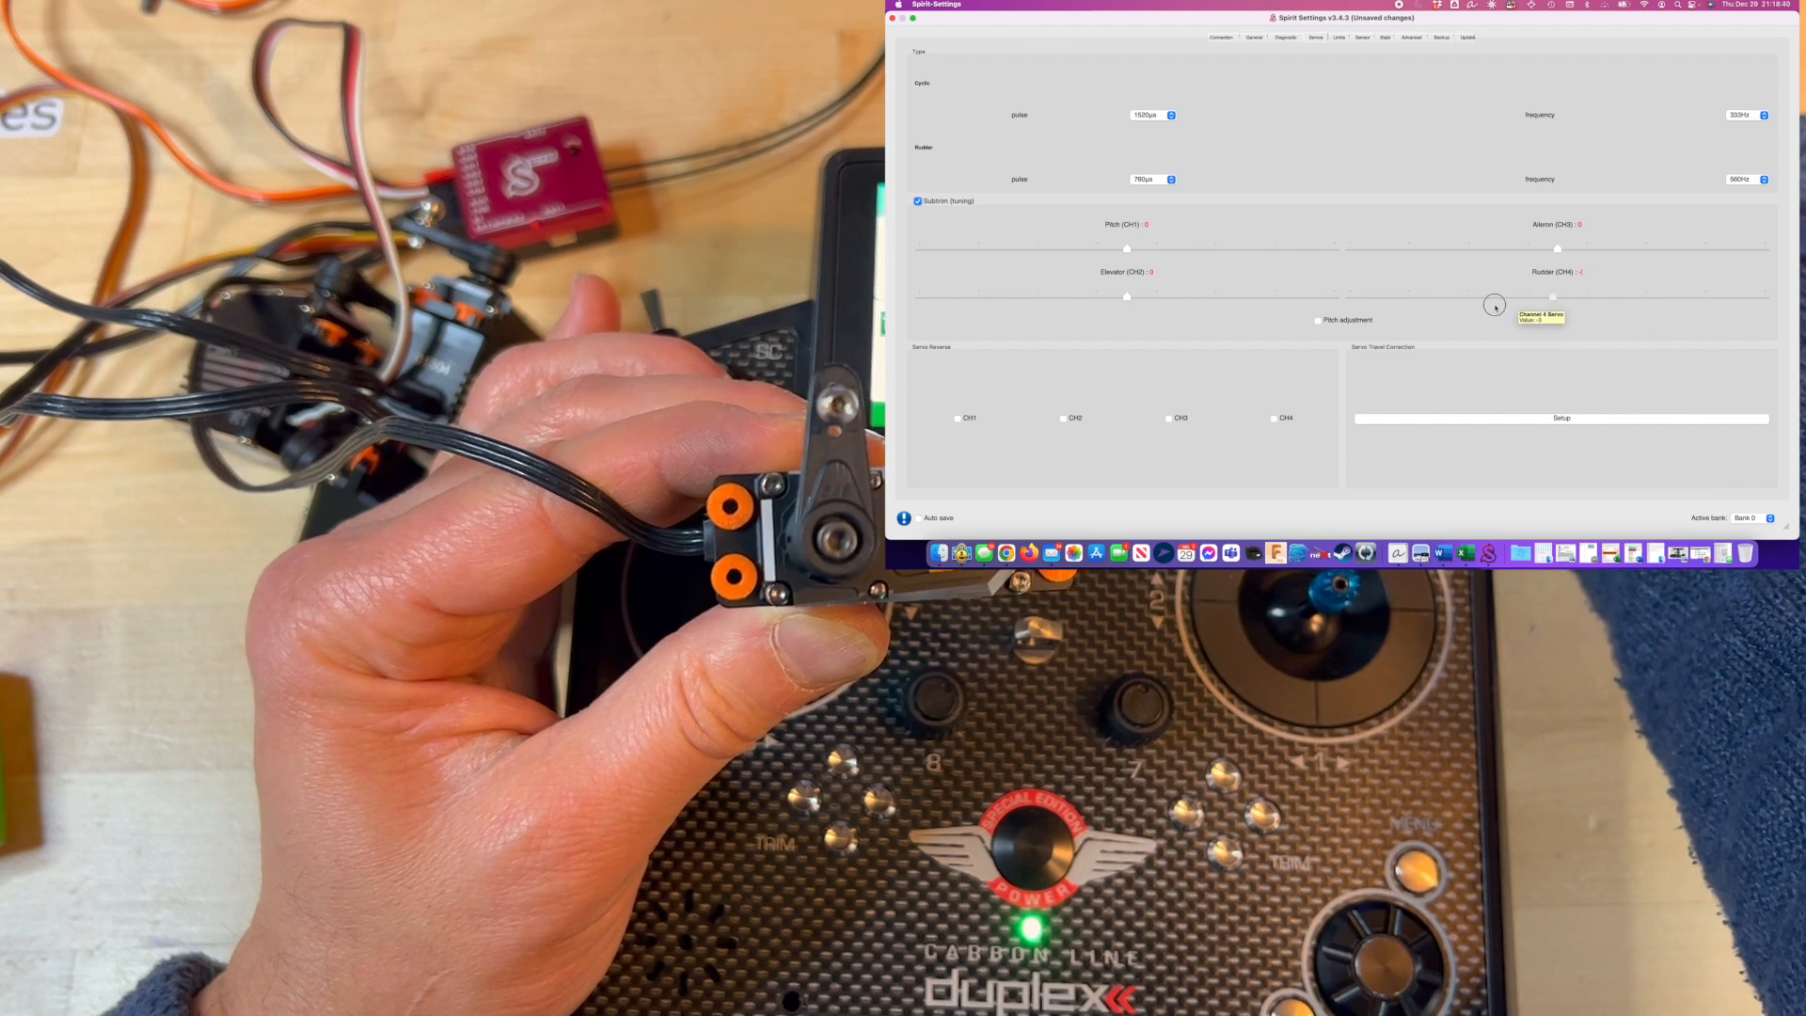
pyautogui.moveTo(1558, 298); pyautogui.dragTo(1532, 297)
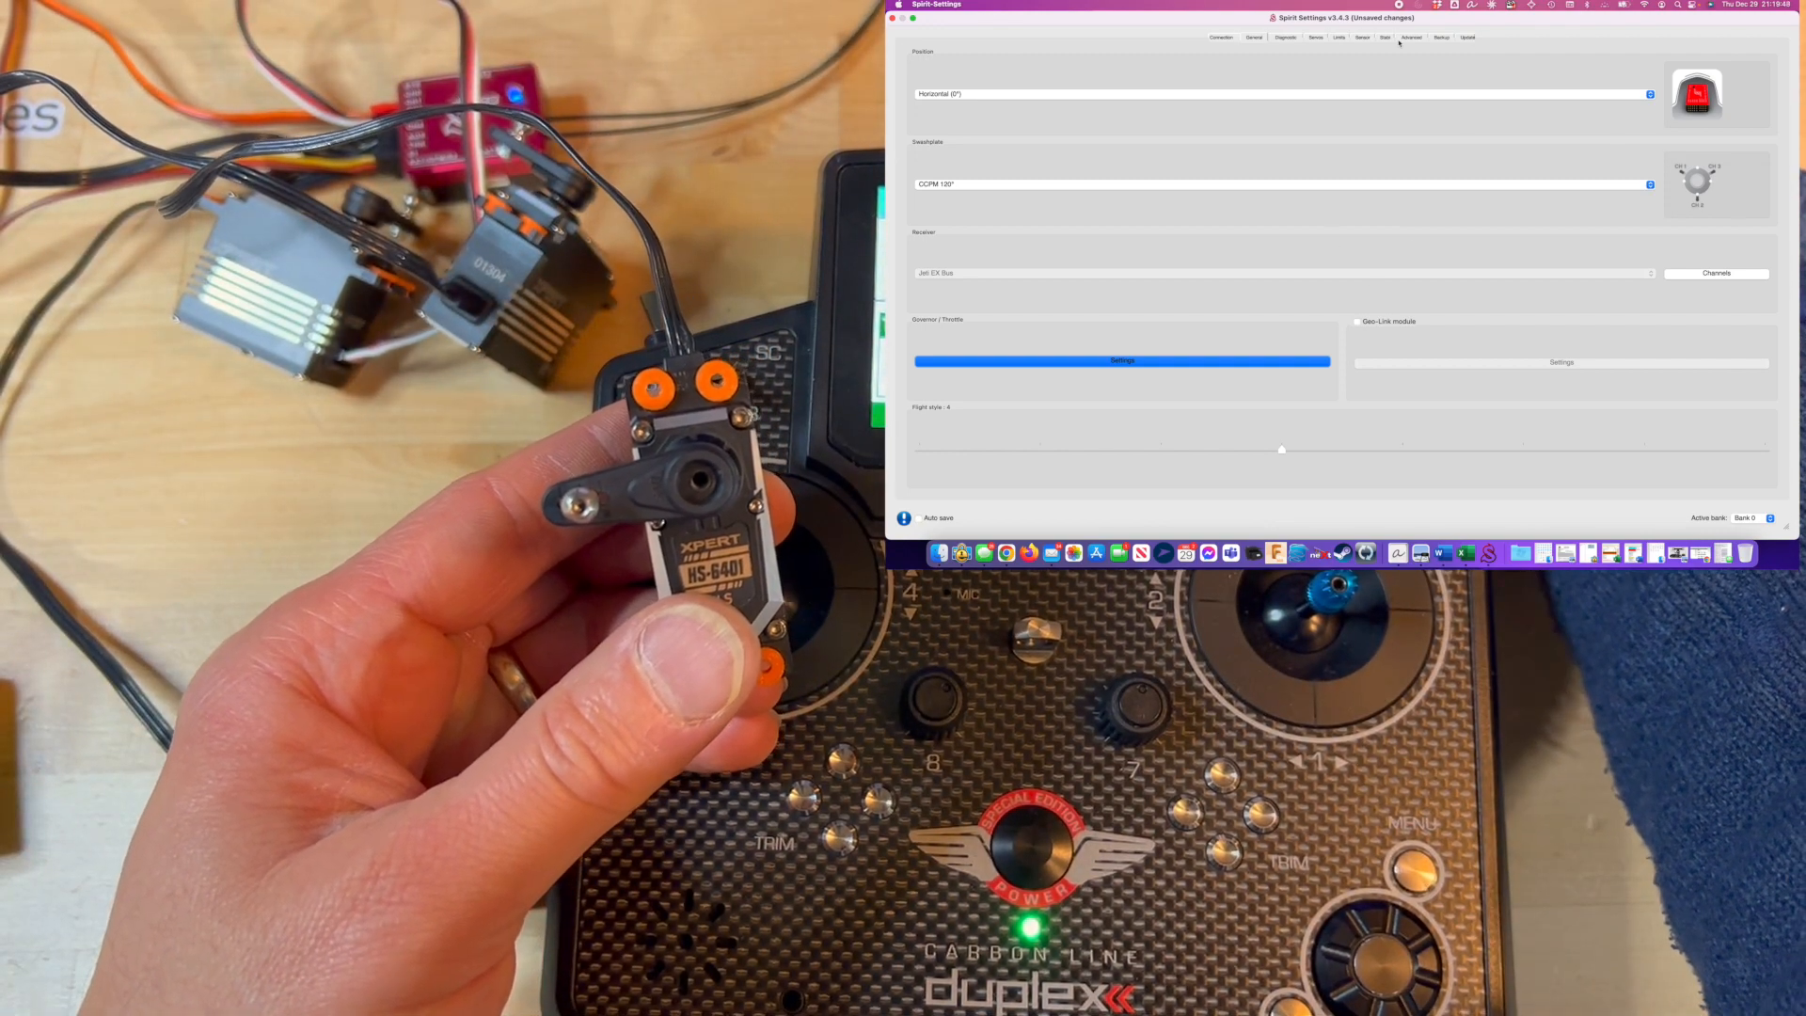
# - Go back to the Servo tab and re-enable Subtrim (tuning)
pyautogui.click(1314, 37)
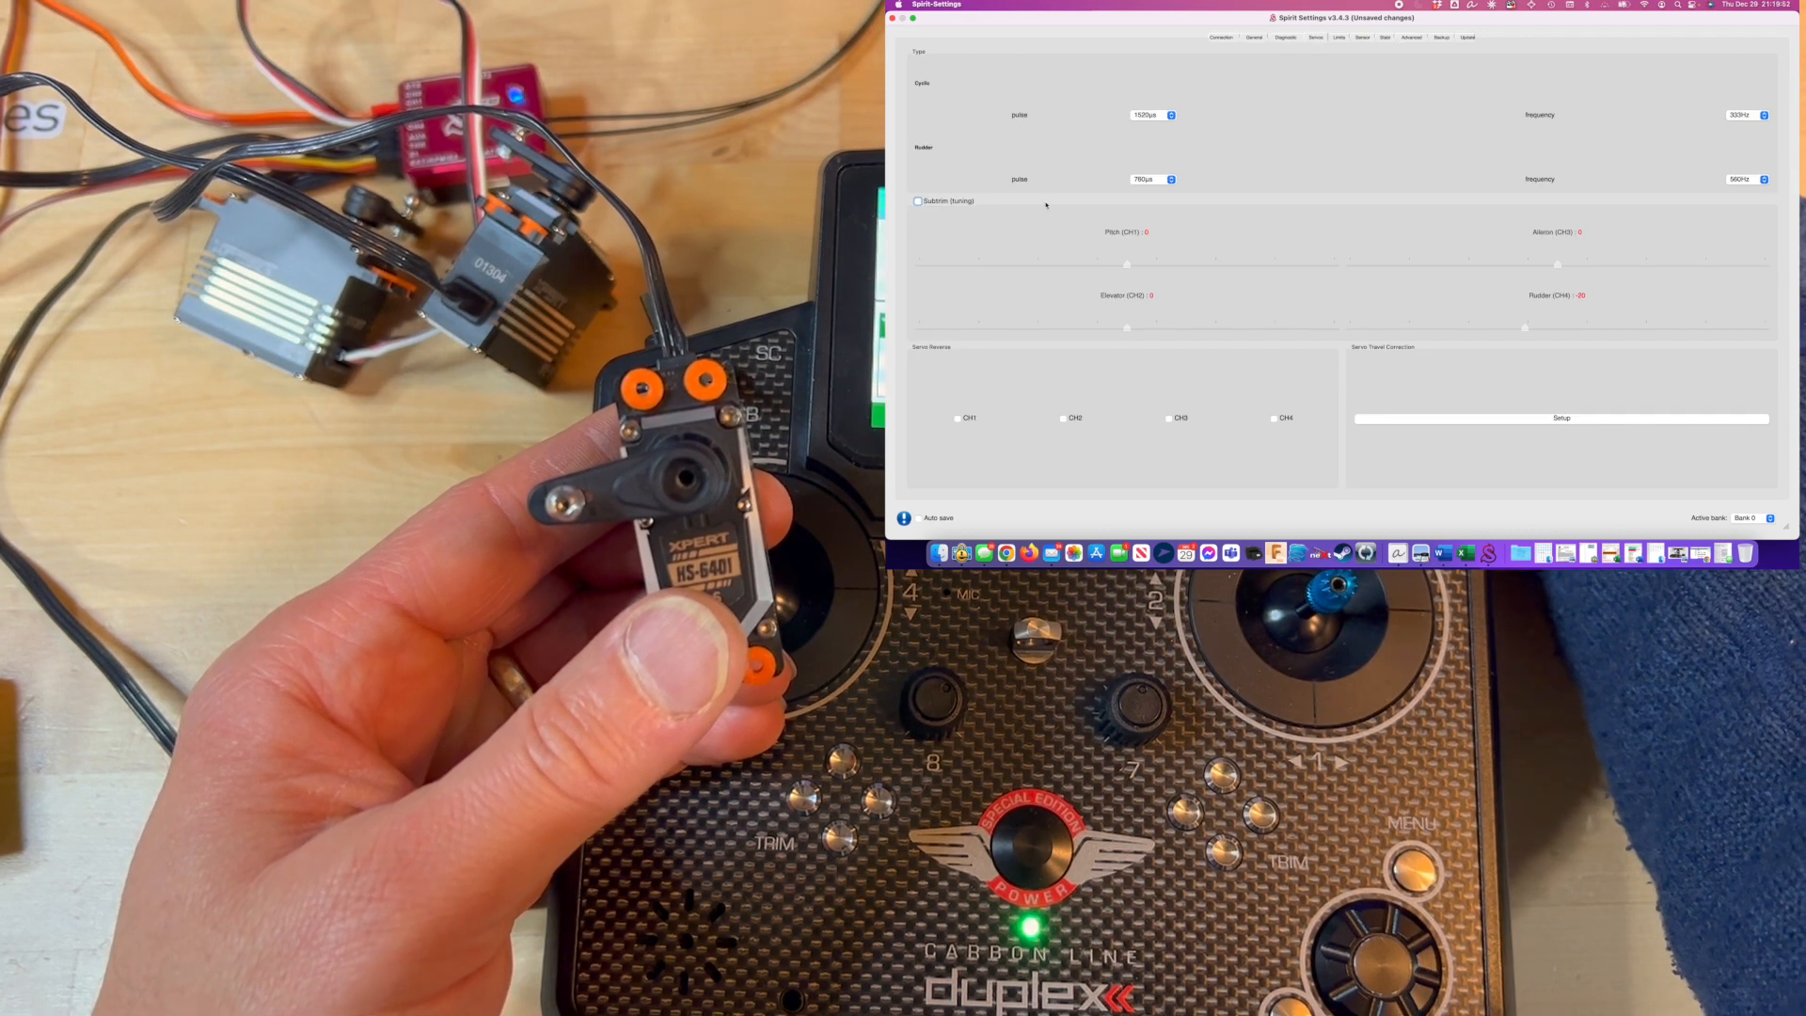
pyautogui.click(918, 200)
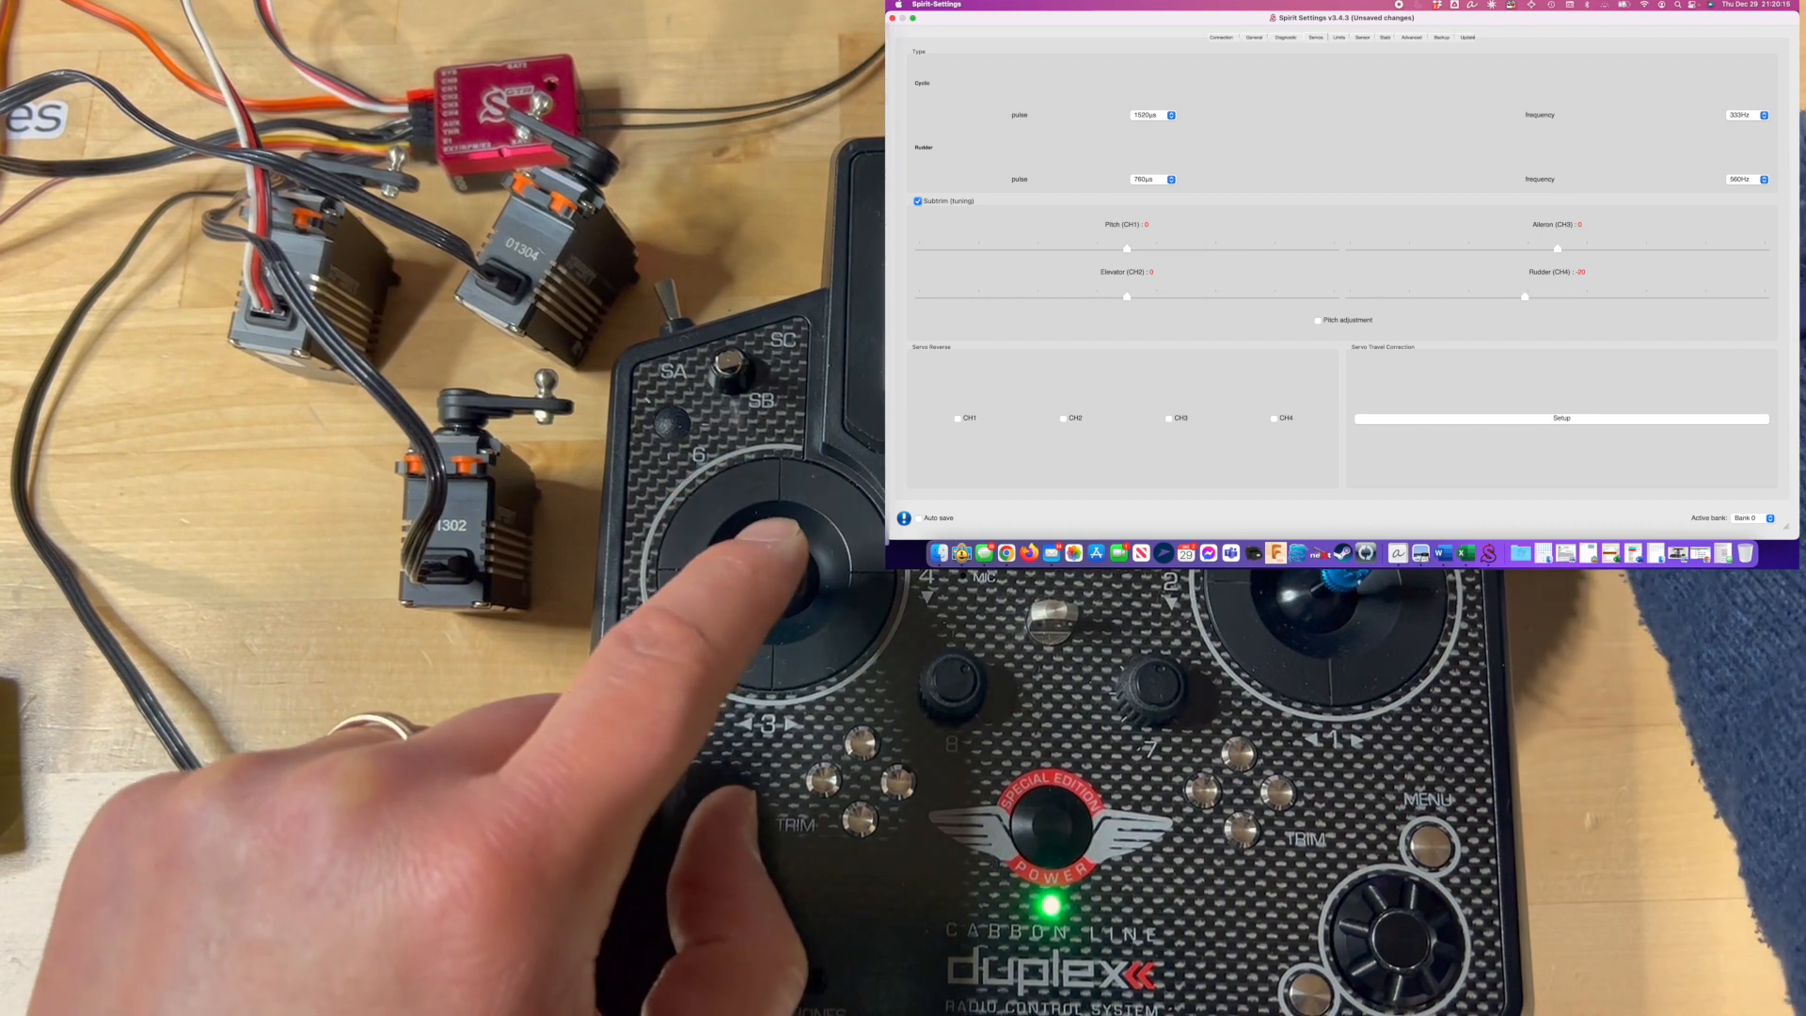
# - Tick CH2 under Servo Reverse, toggling Subtrim (tuning) off and back on
pyautogui.click(919, 200)
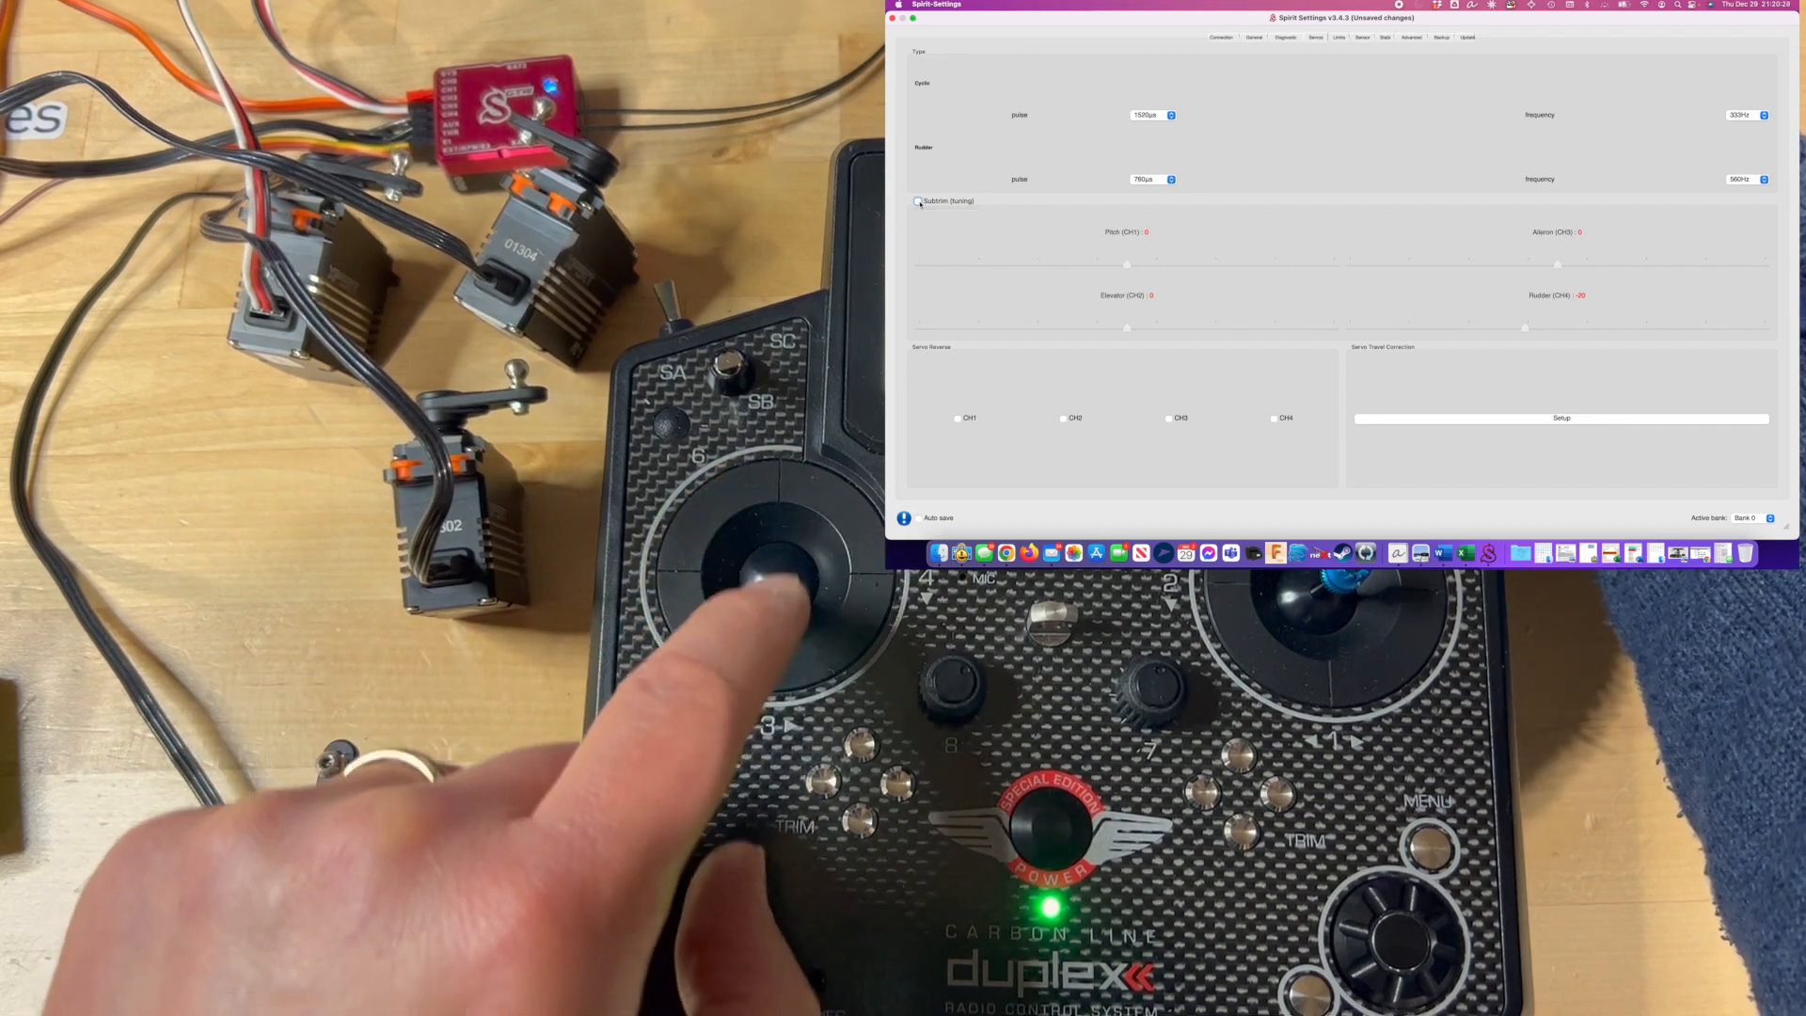
pyautogui.click(918, 201)
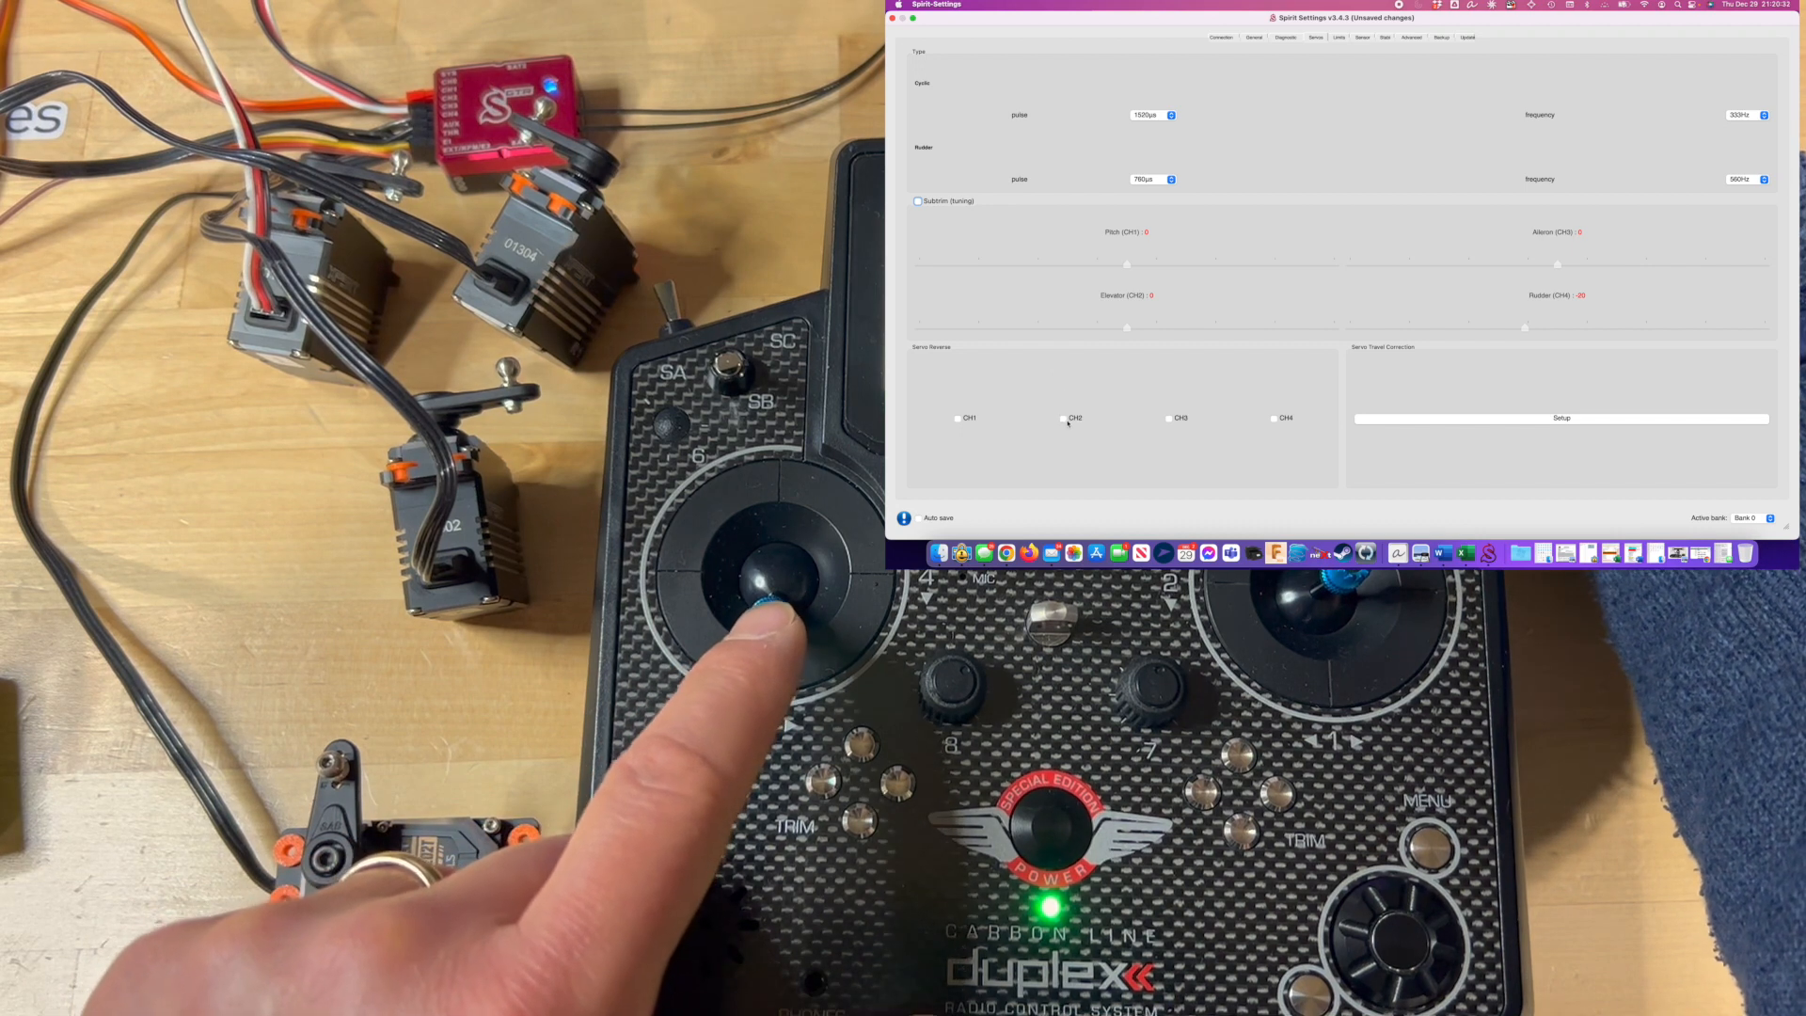
pyautogui.click(1063, 417)
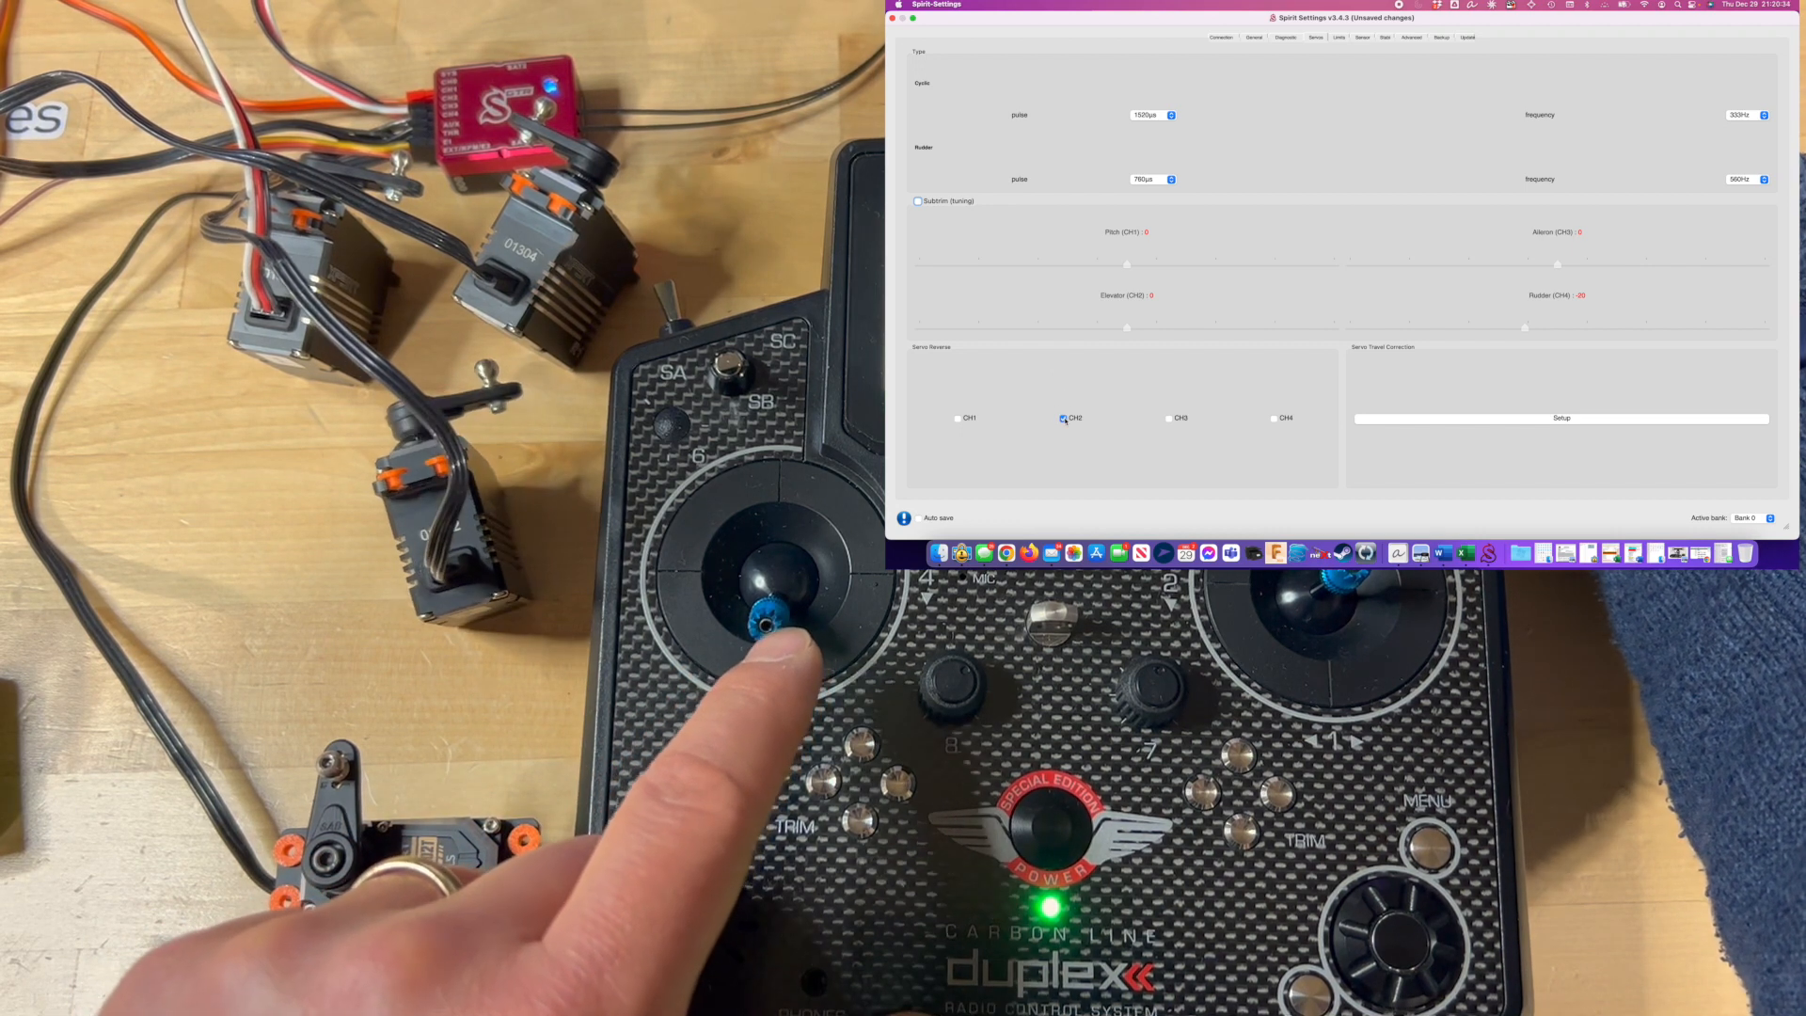
pyautogui.click(1062, 417)
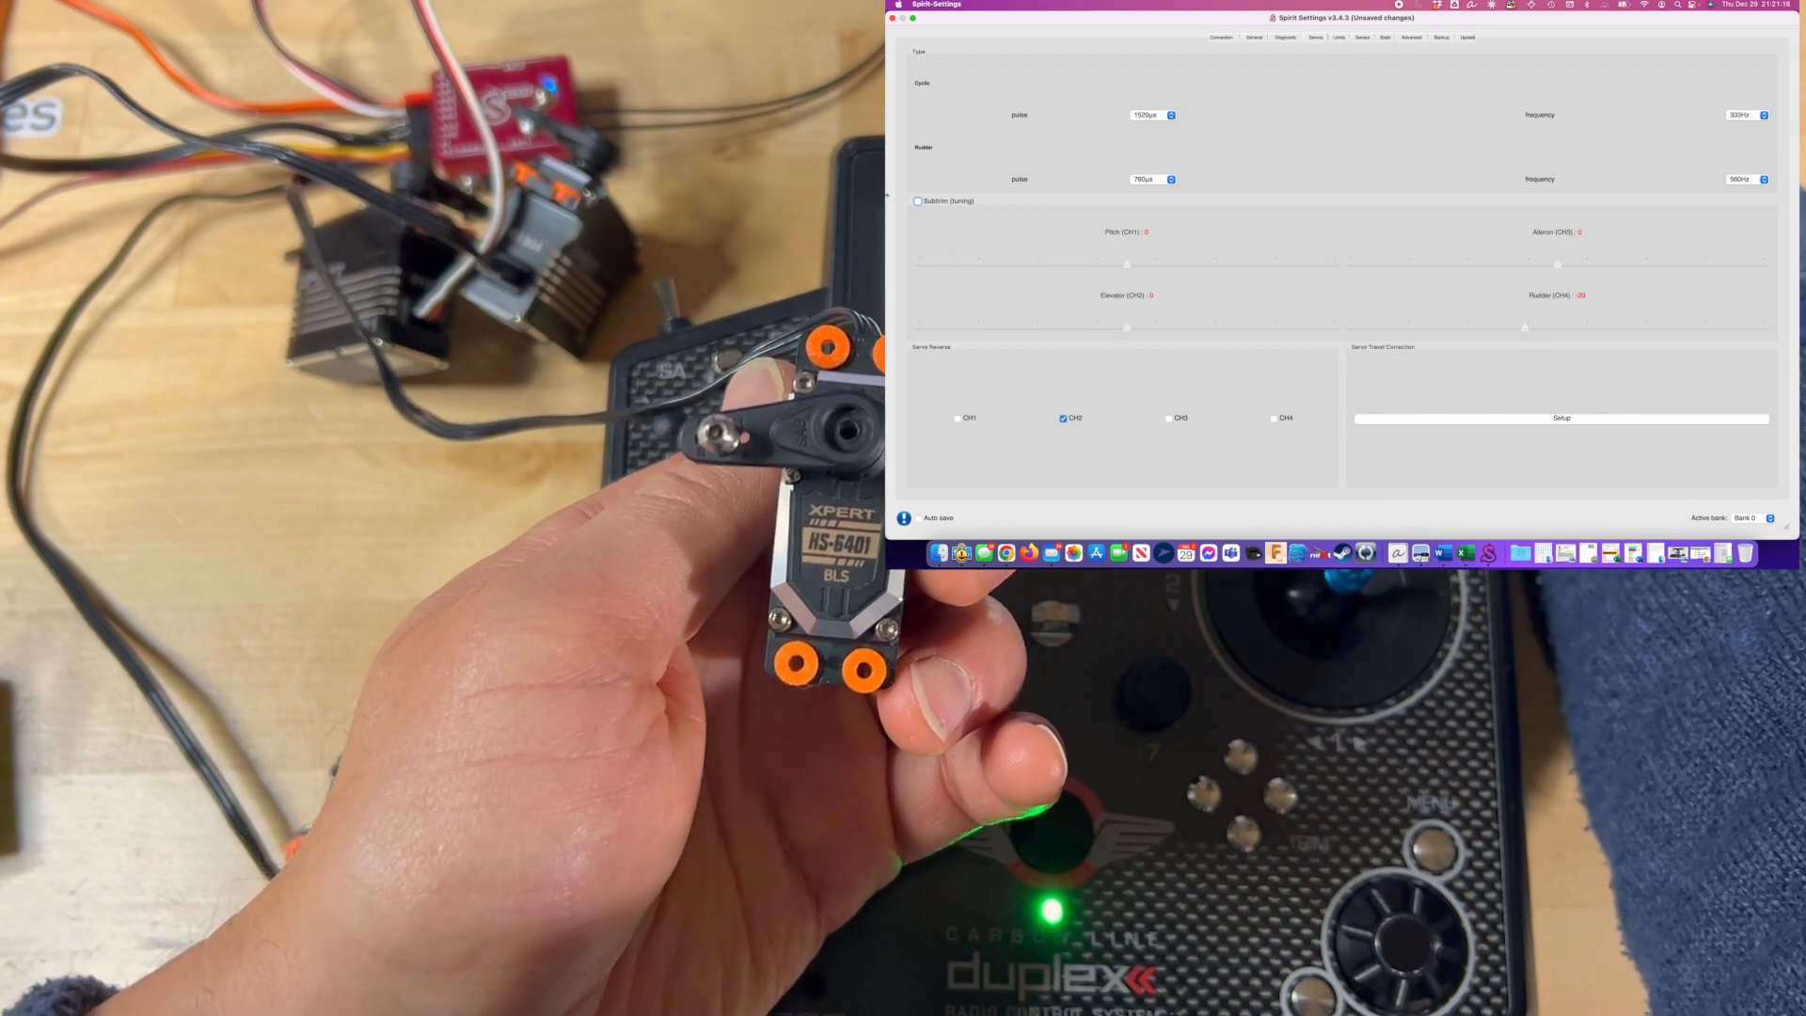
pyautogui.click(918, 201)
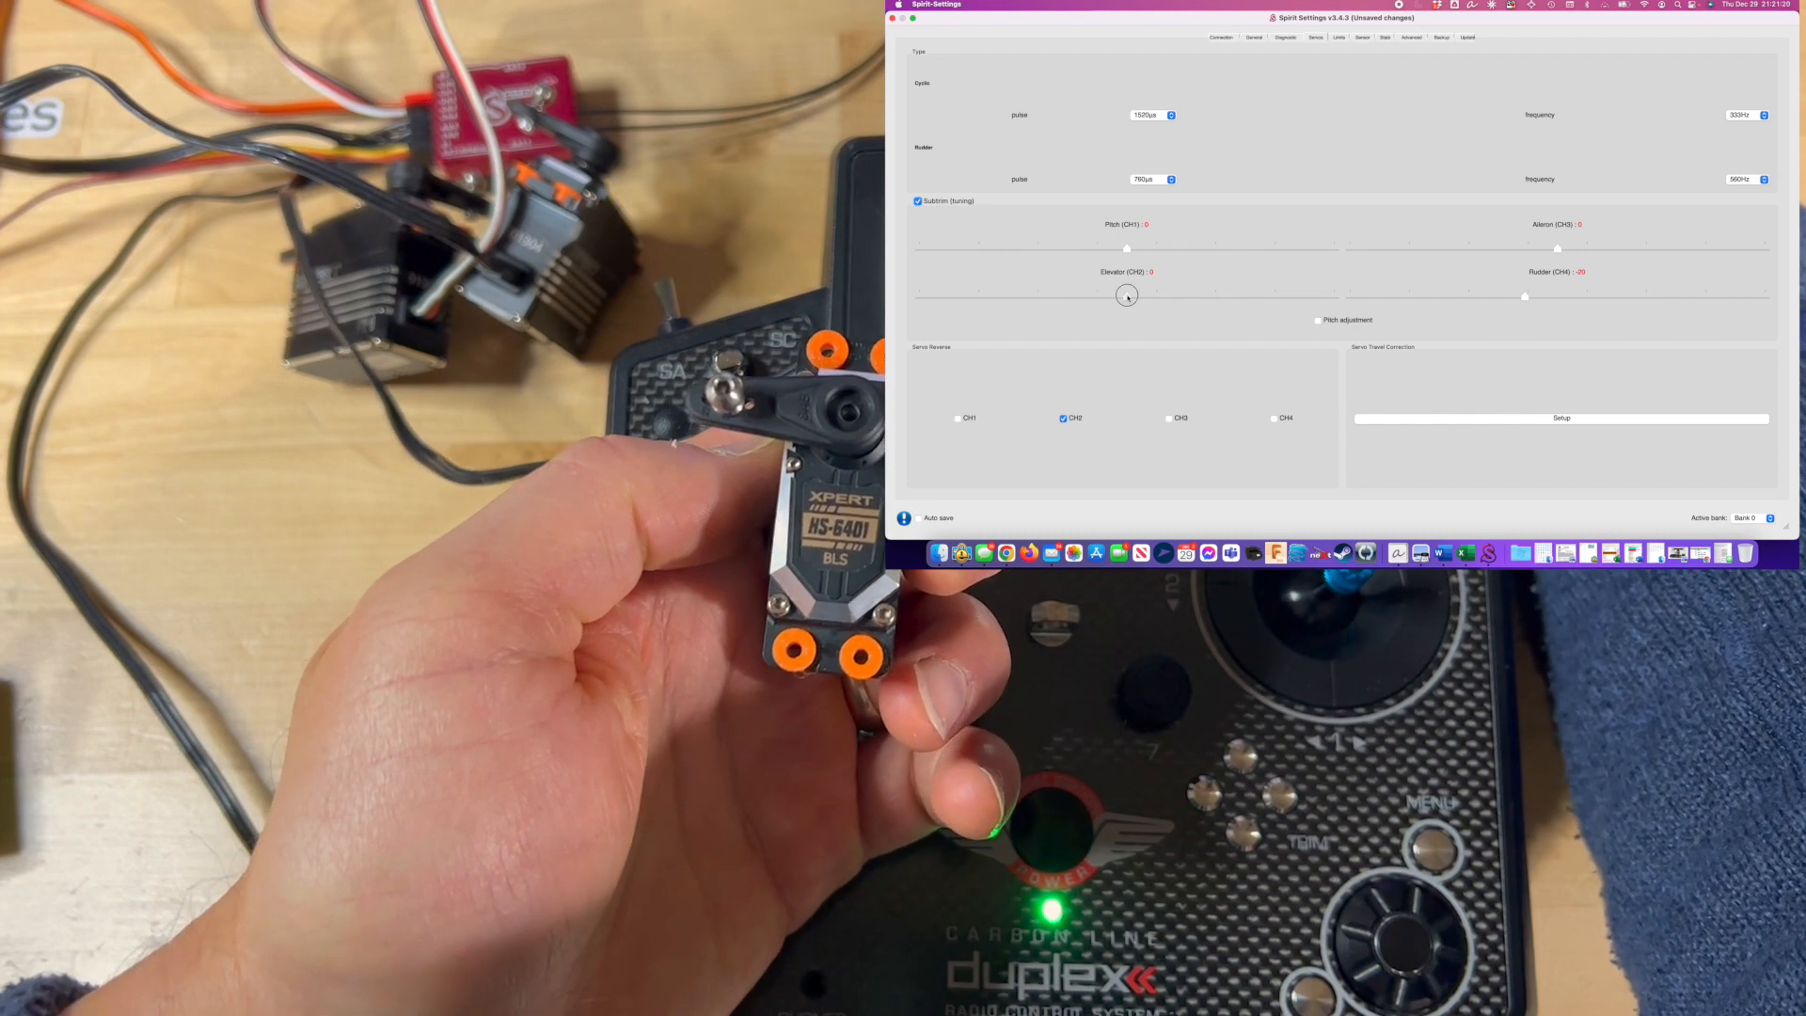
# - Set the Elevator (CH3) subtrim to a small negative offset so the horn is level
pyautogui.moveTo(1127, 294); pyautogui.dragTo(1084, 296)
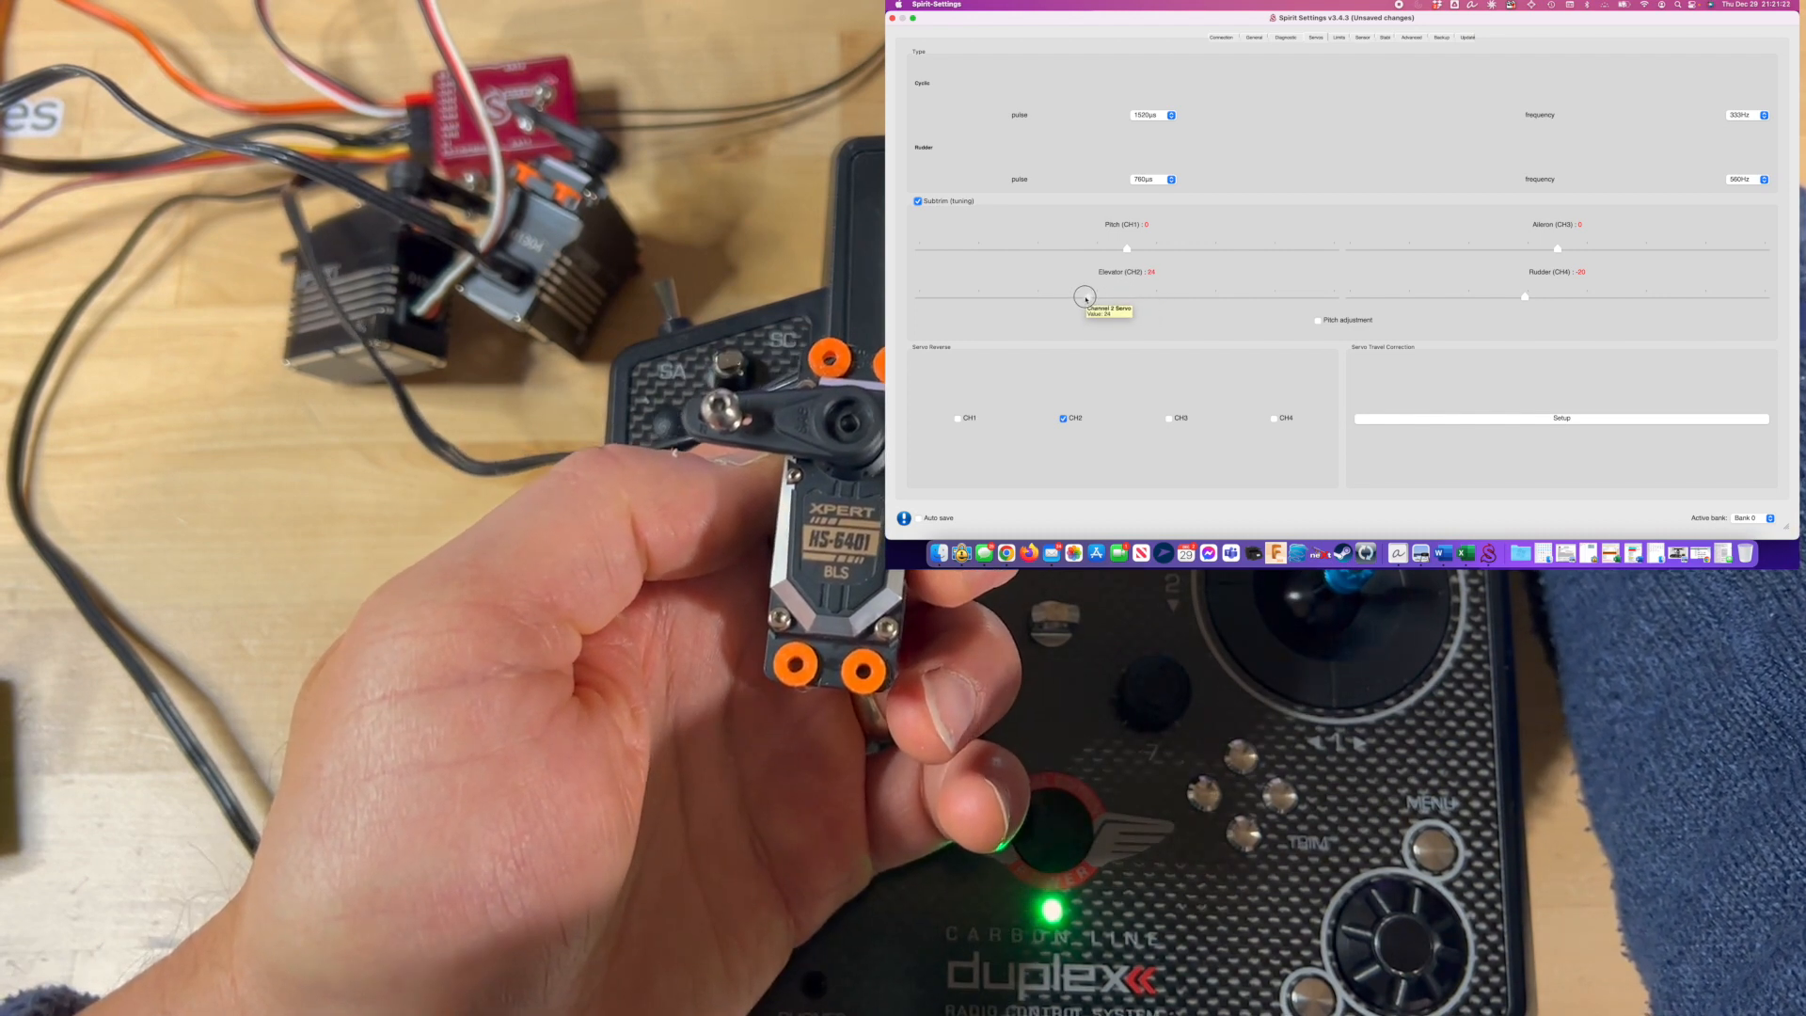
pyautogui.moveTo(1083, 297); pyautogui.dragTo(1140, 298)
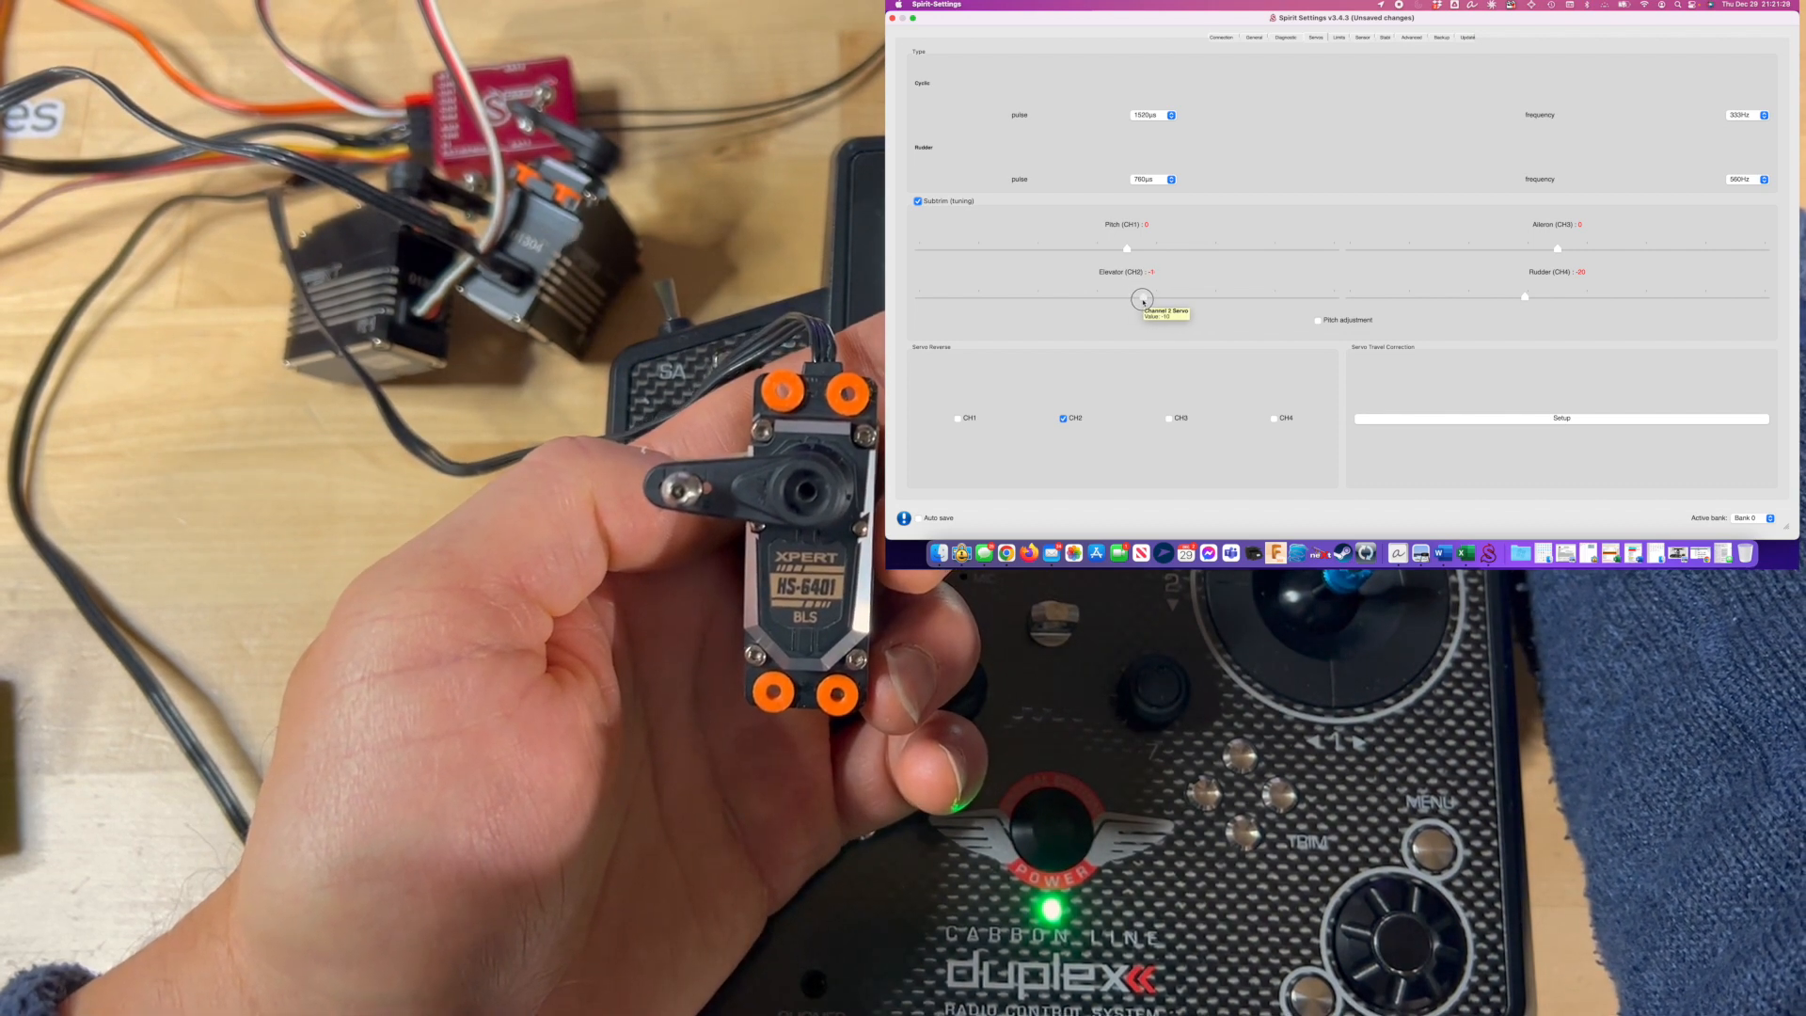
pyautogui.moveTo(1143, 298); pyautogui.dragTo(1149, 298)
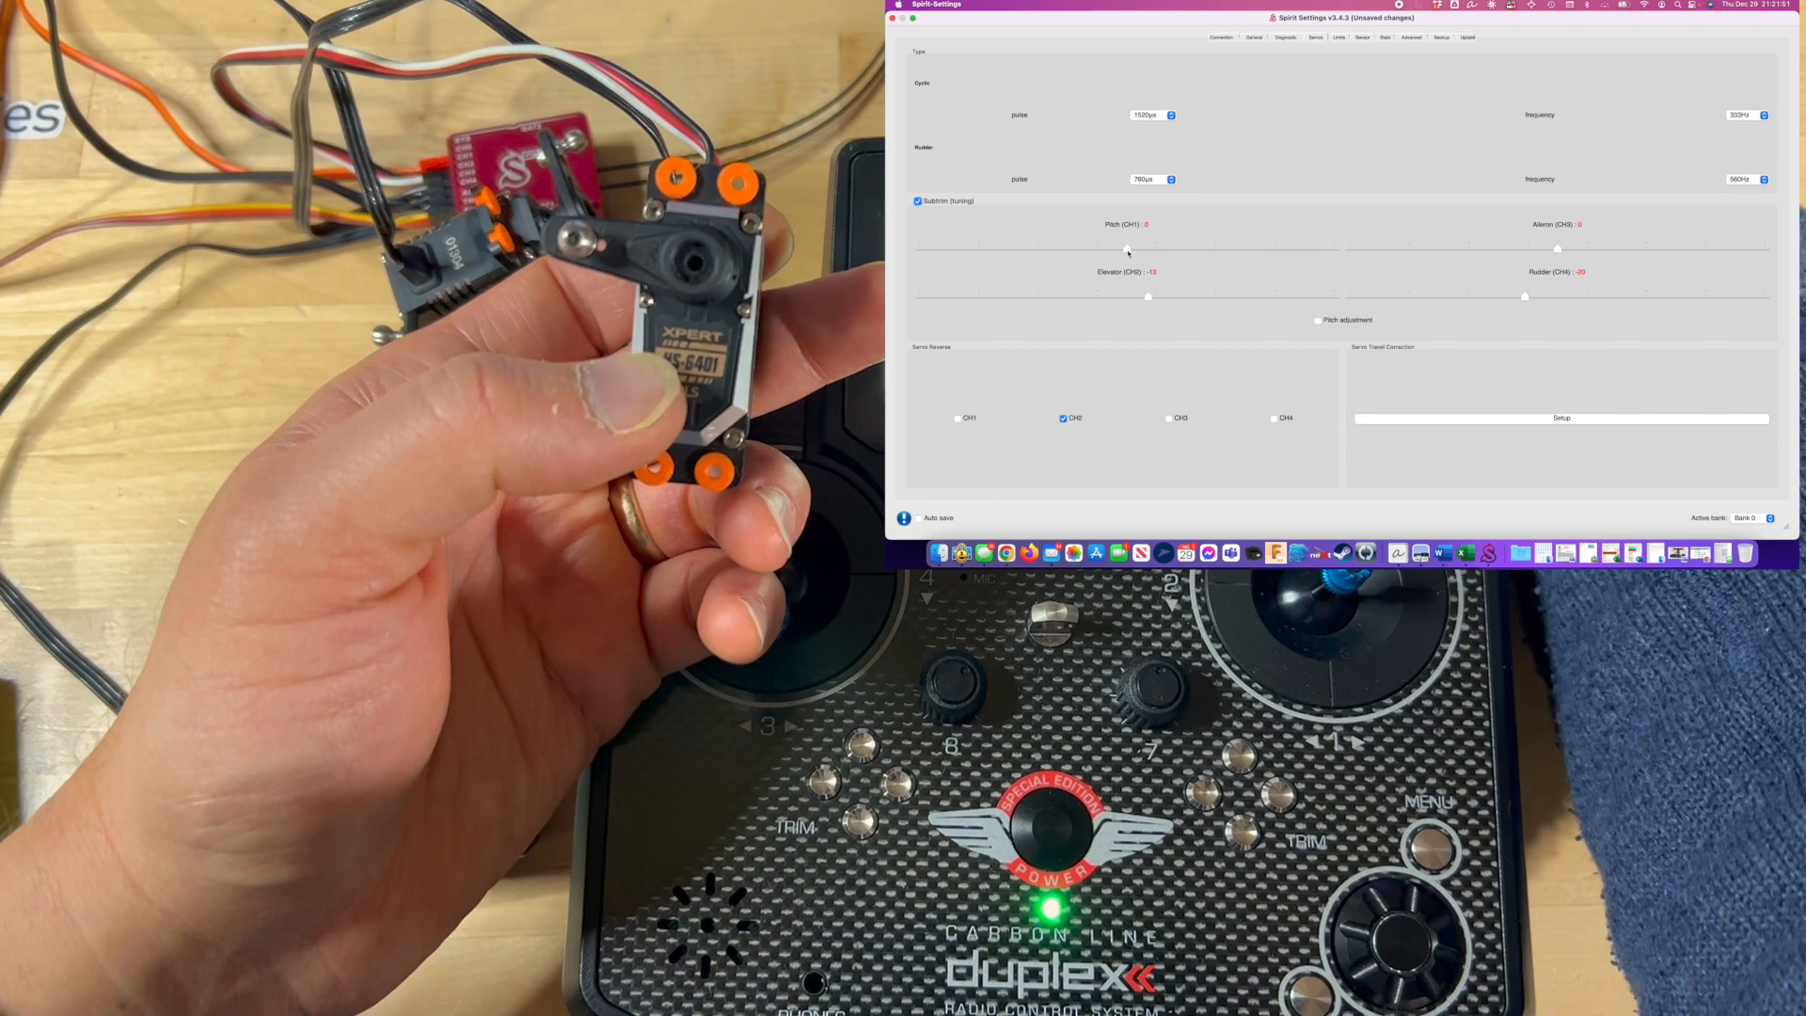
# - Settle the Pitch (CH1) subtrim slightly negative, then push the Aileron (CH5) subtrim strongly negative
pyautogui.moveTo(1127, 249); pyautogui.dragTo(1015, 241)
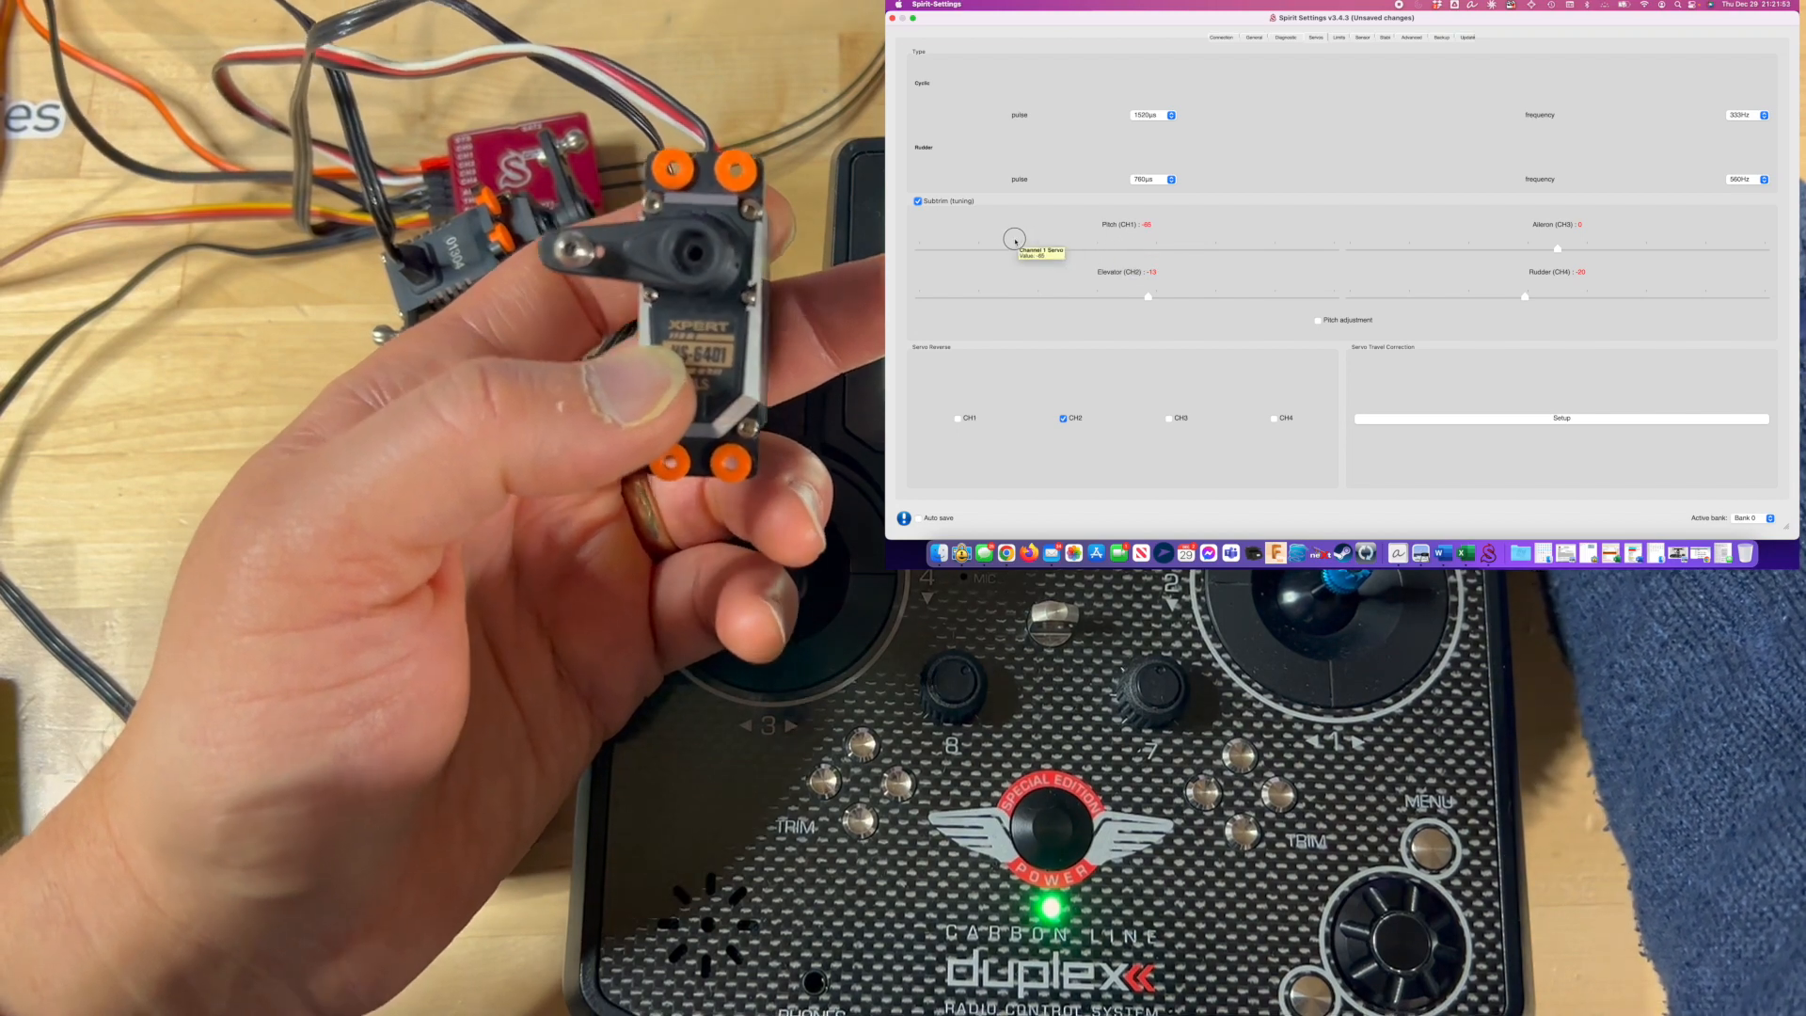
pyautogui.moveTo(1014, 240); pyautogui.dragTo(1077, 251)
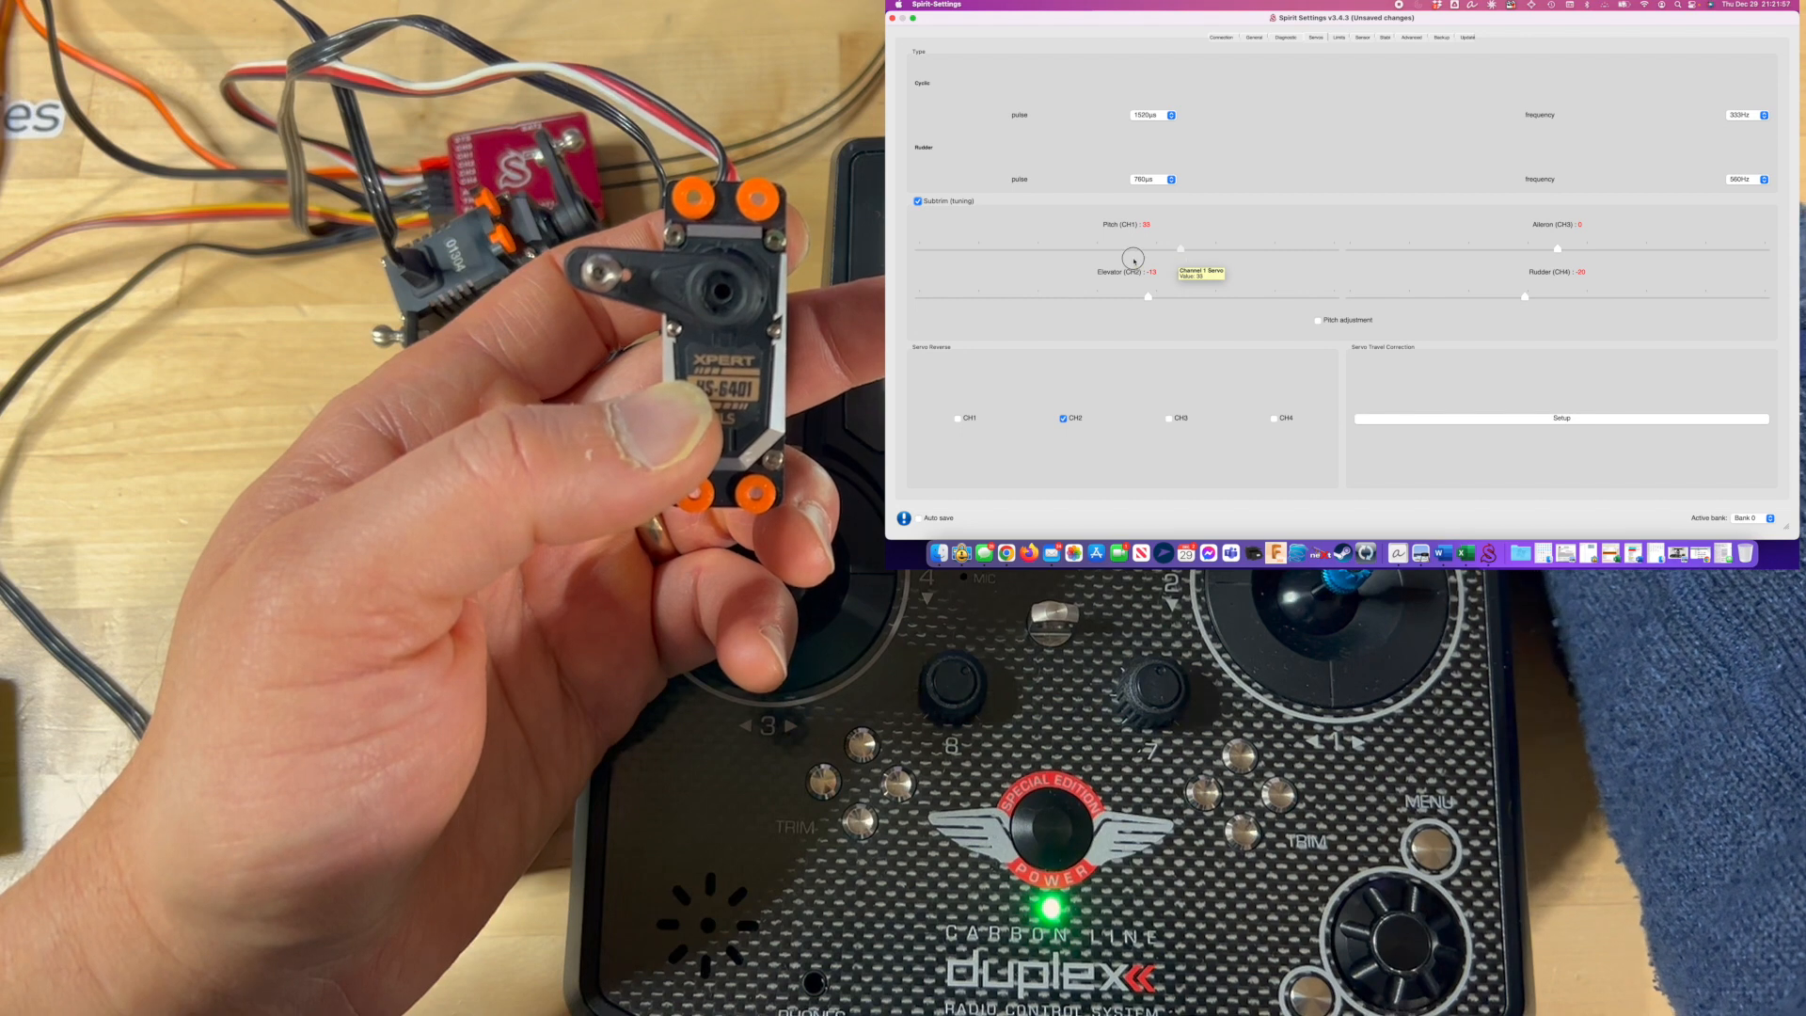
pyautogui.moveTo(1132, 258); pyautogui.dragTo(1217, 253)
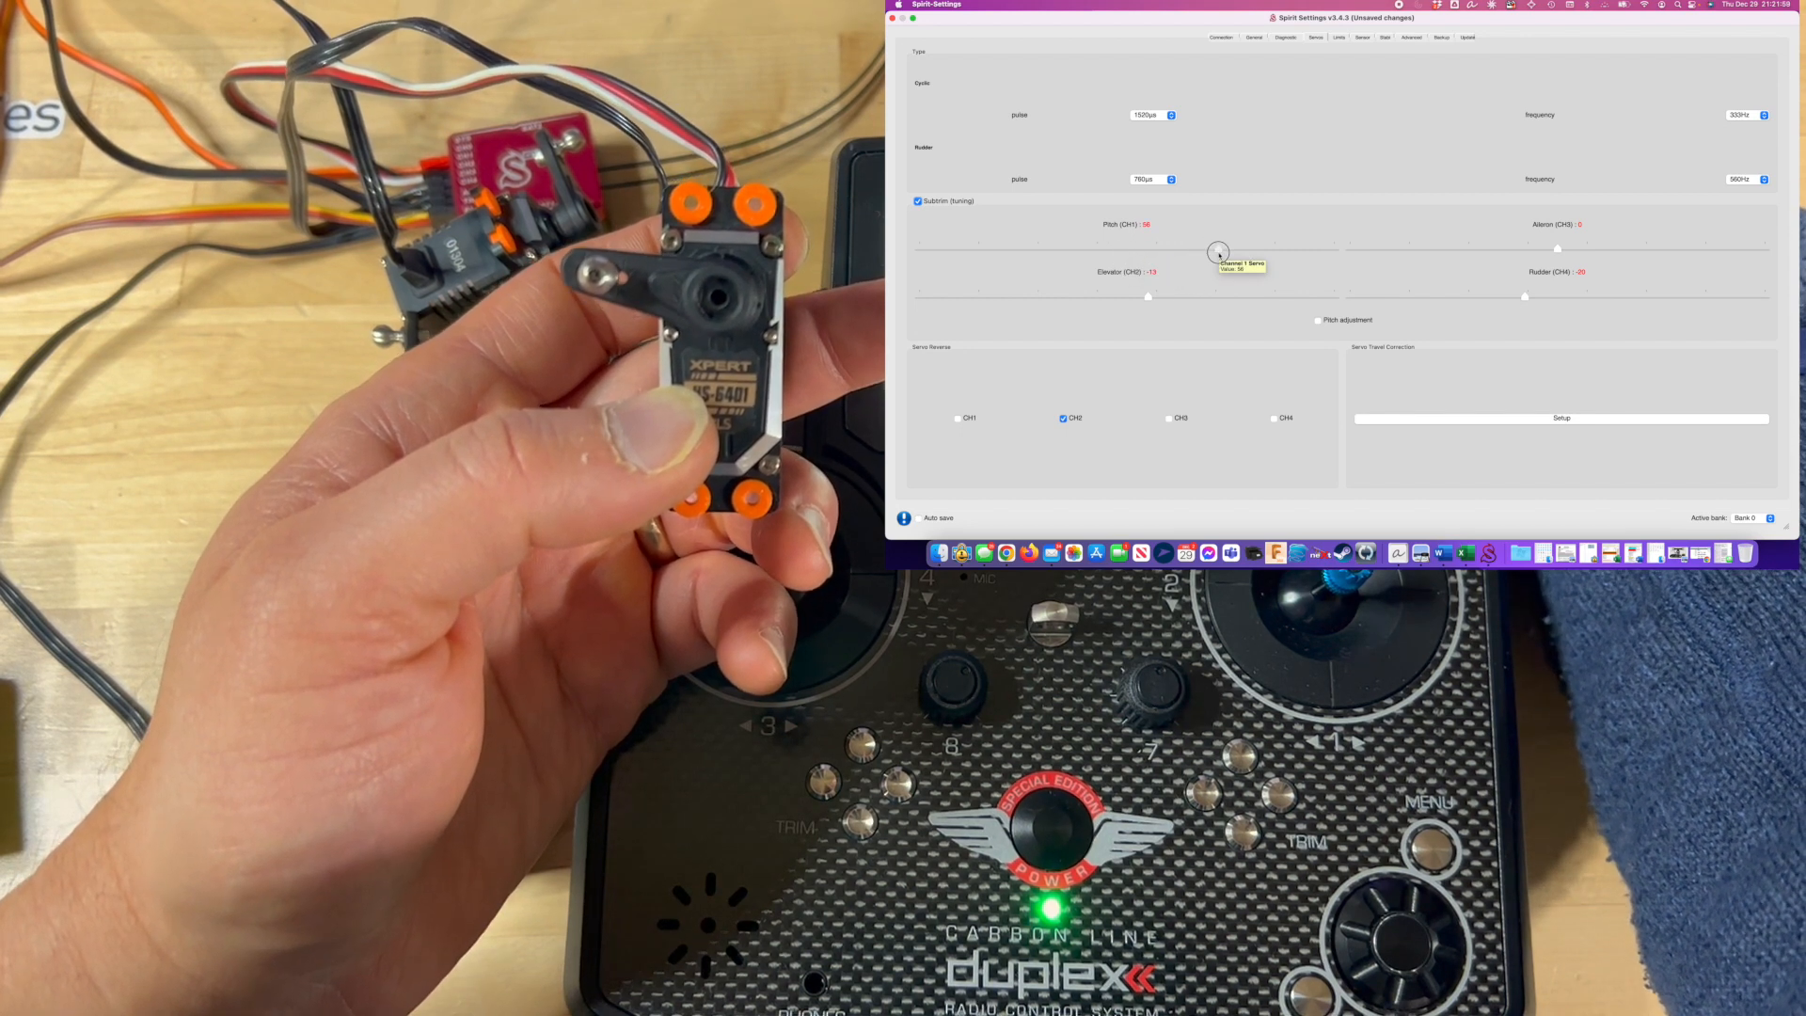
pyautogui.moveTo(1219, 252); pyautogui.dragTo(1163, 252)
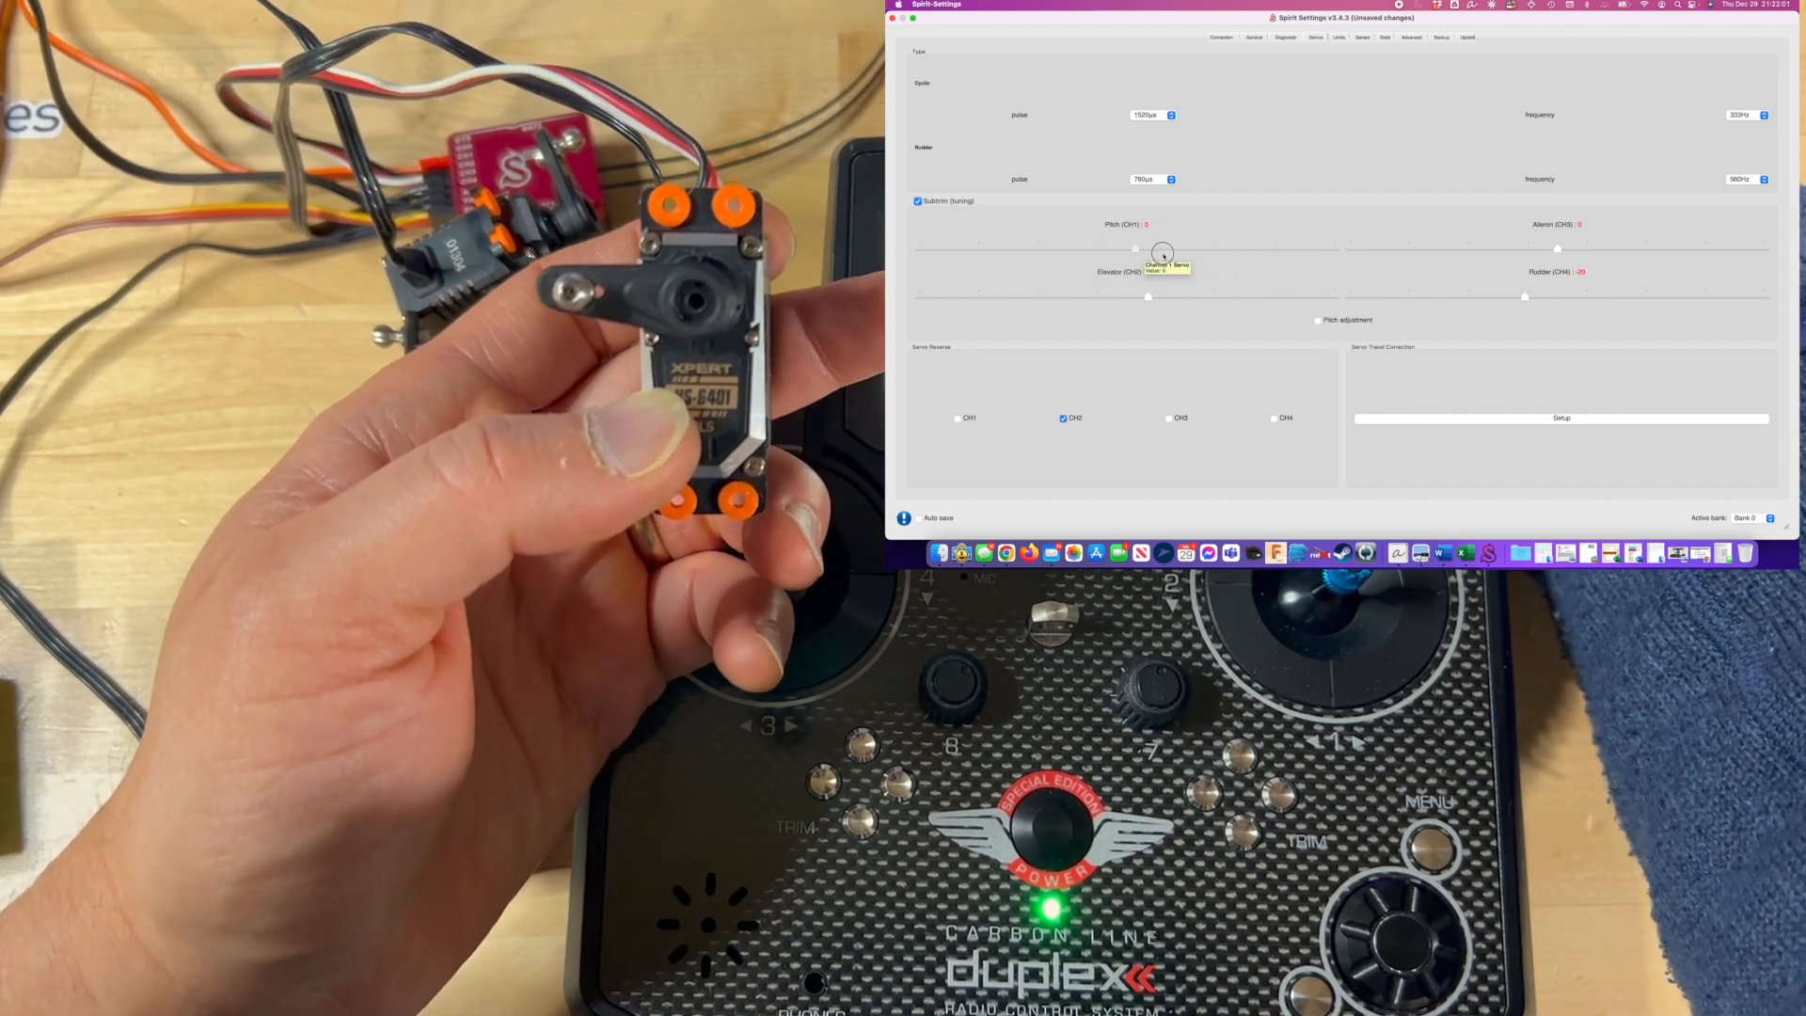
pyautogui.moveTo(1163, 252); pyautogui.dragTo(1099, 252)
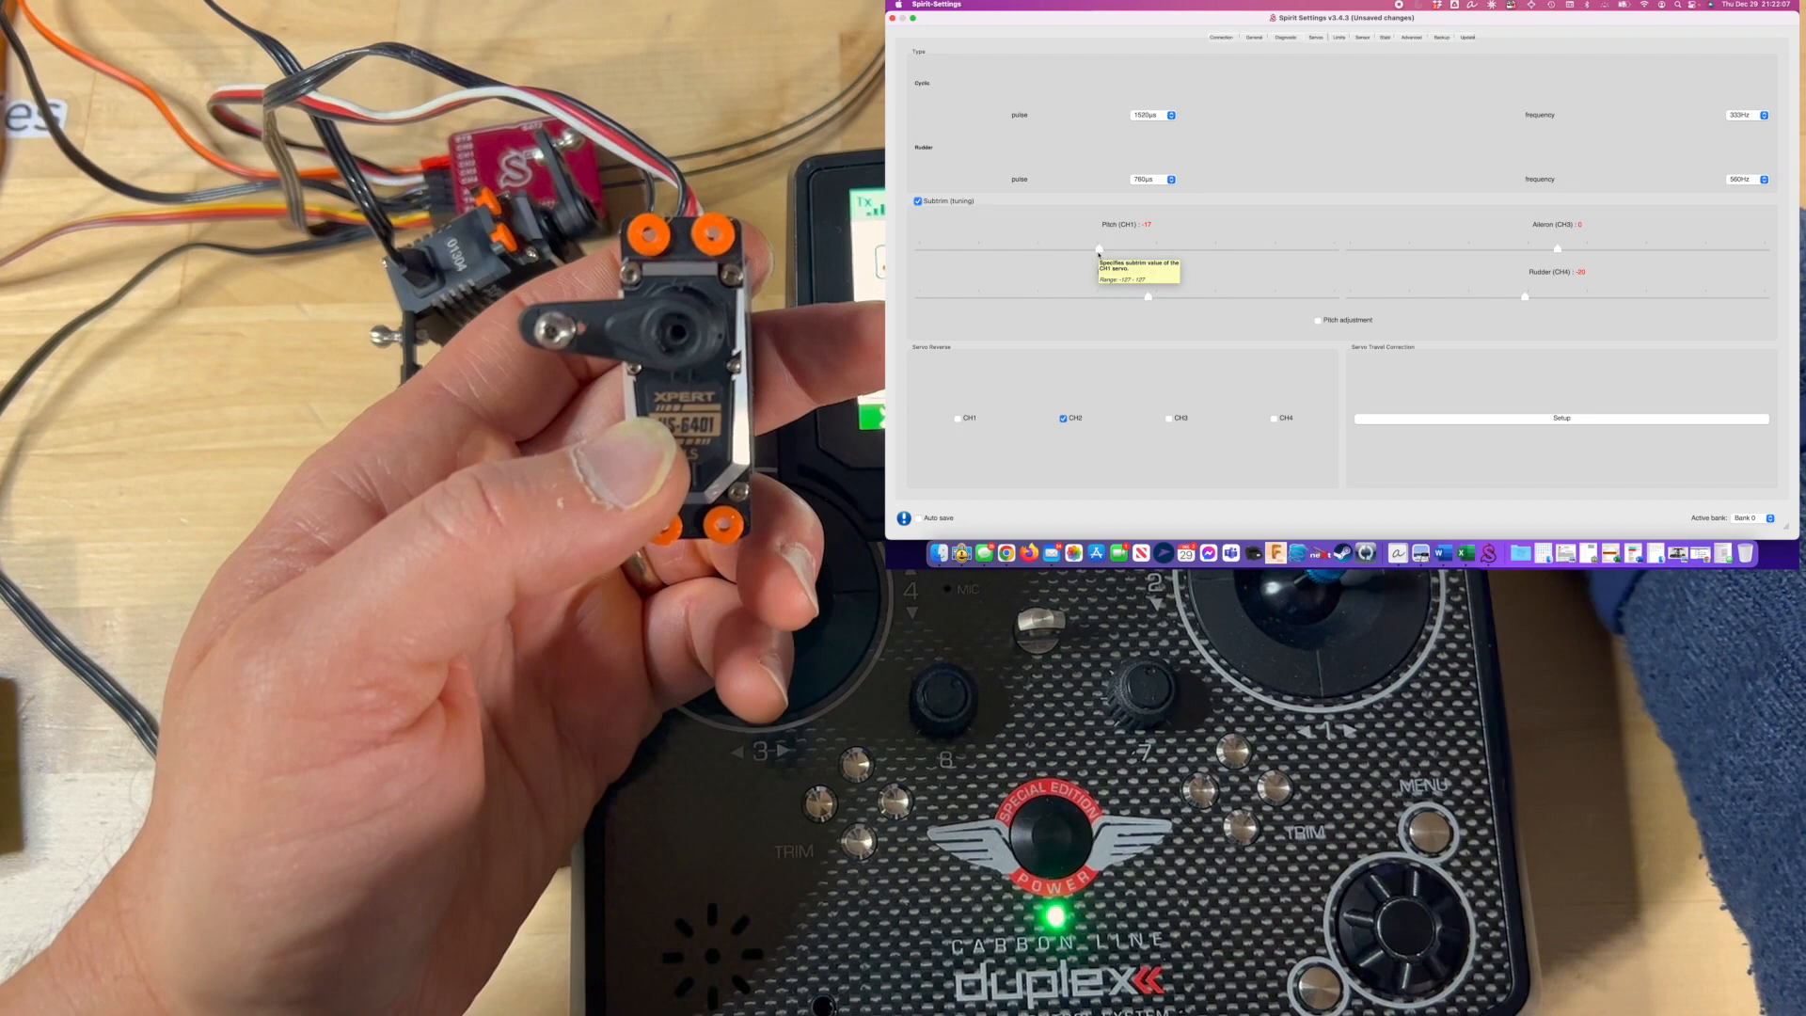
pyautogui.moveTo(1149, 250); pyautogui.dragTo(1075, 250)
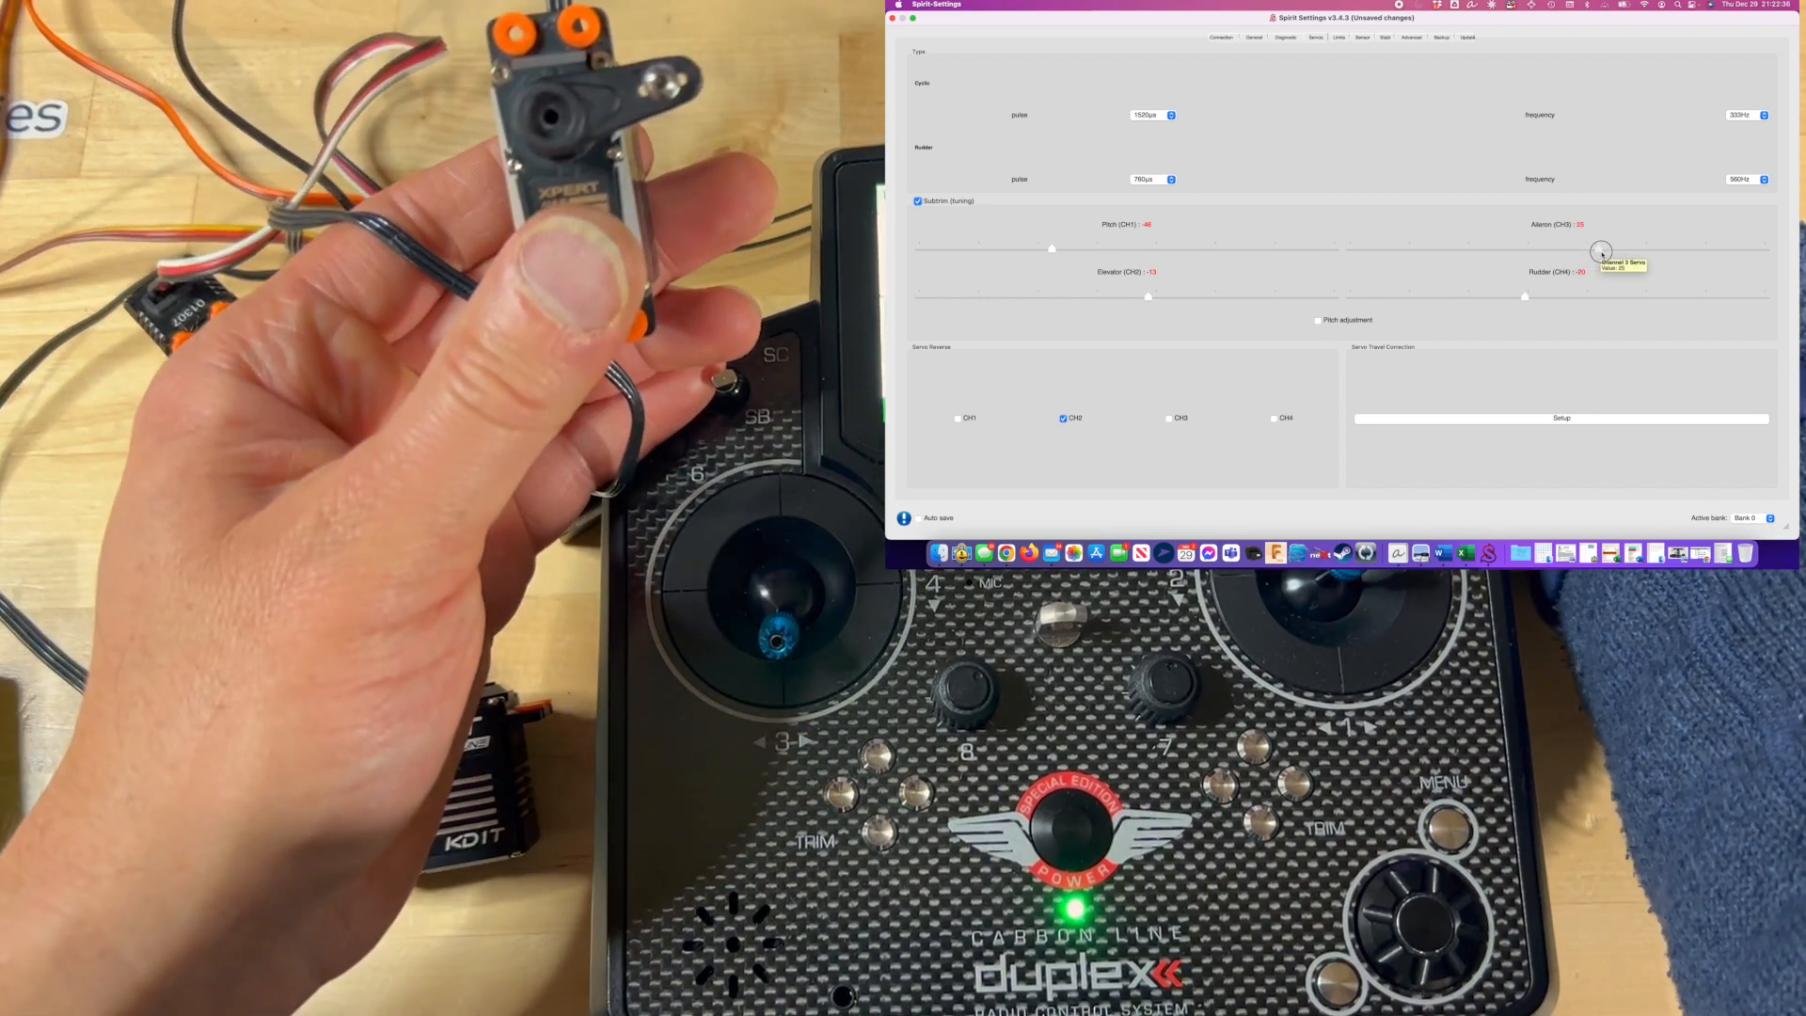
pyautogui.moveTo(1601, 248); pyautogui.dragTo(1431, 255)
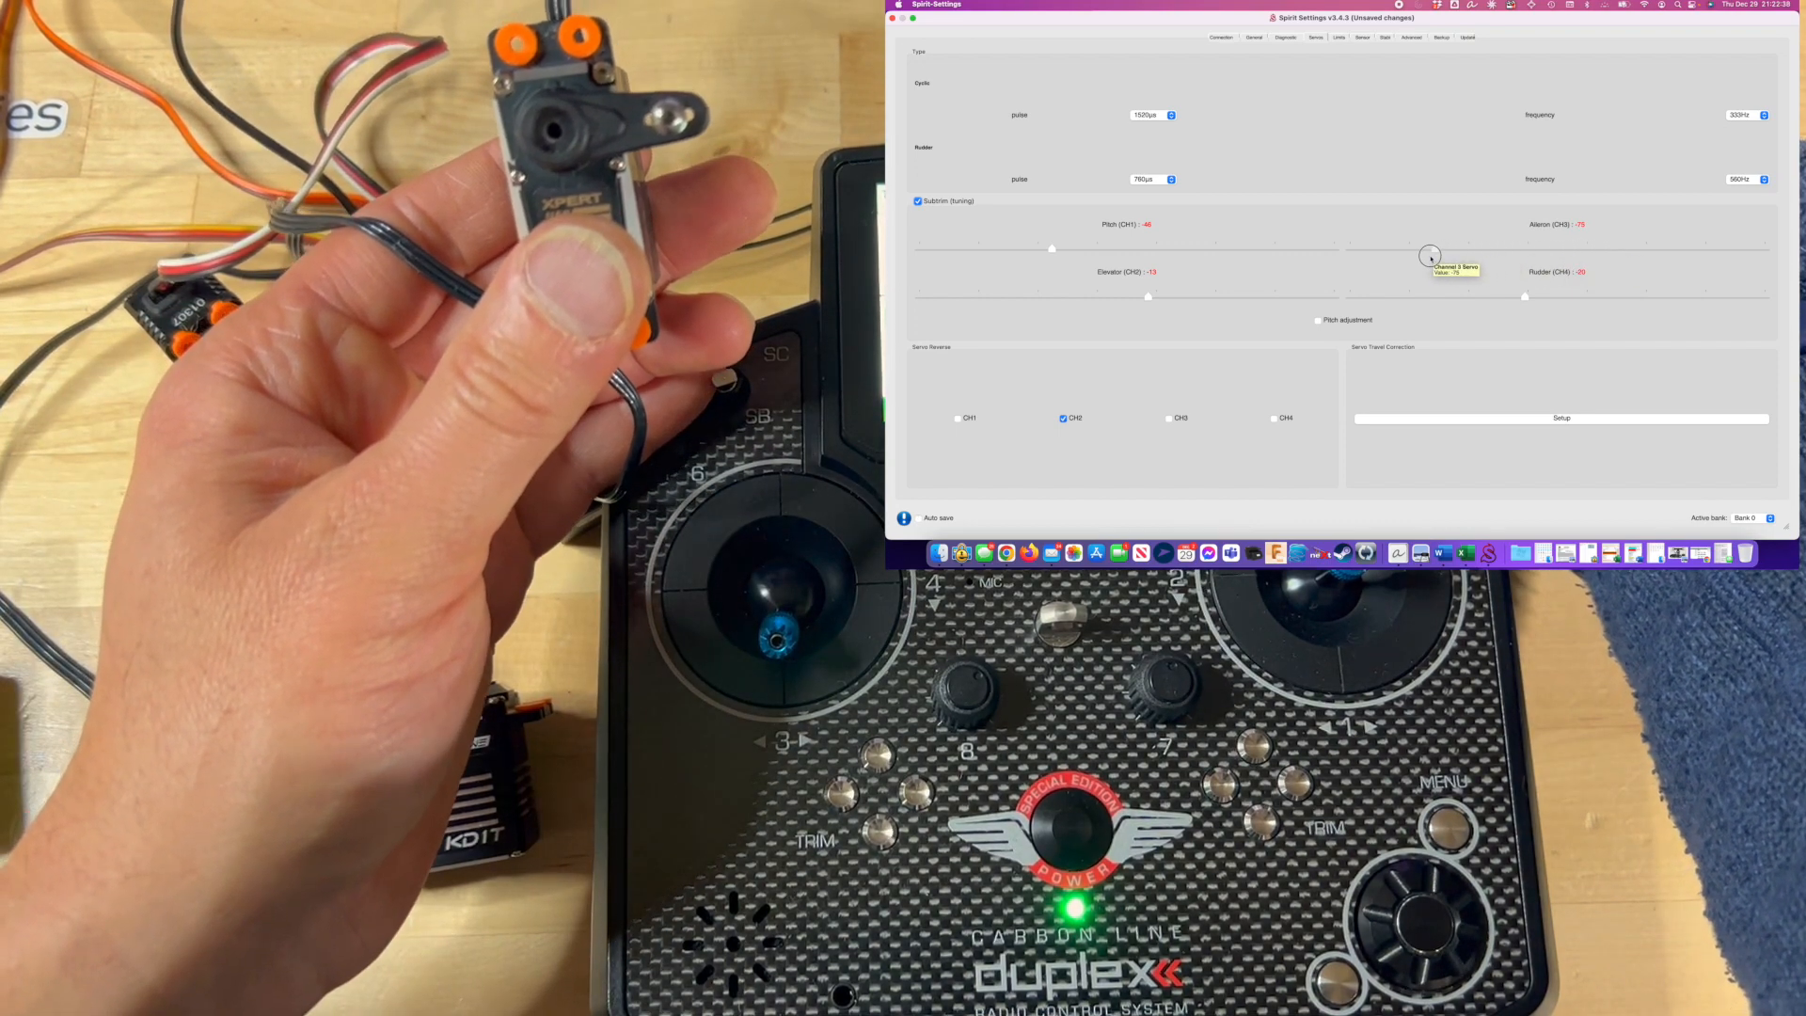